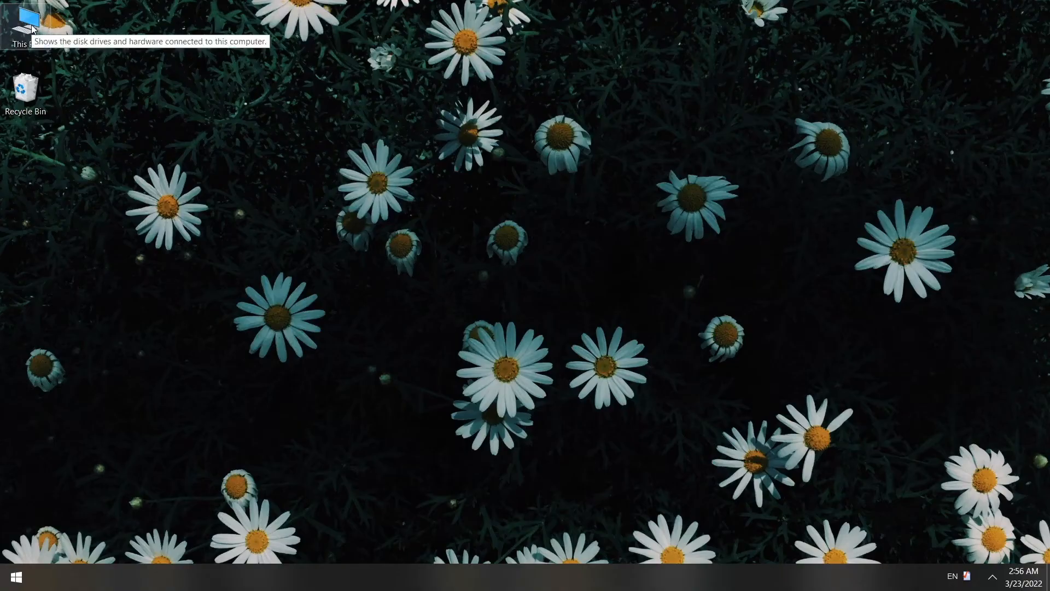
Step: Show This PC's Properties, the System page with Windows 10 Education edition and hardware details
double_click(22, 20)
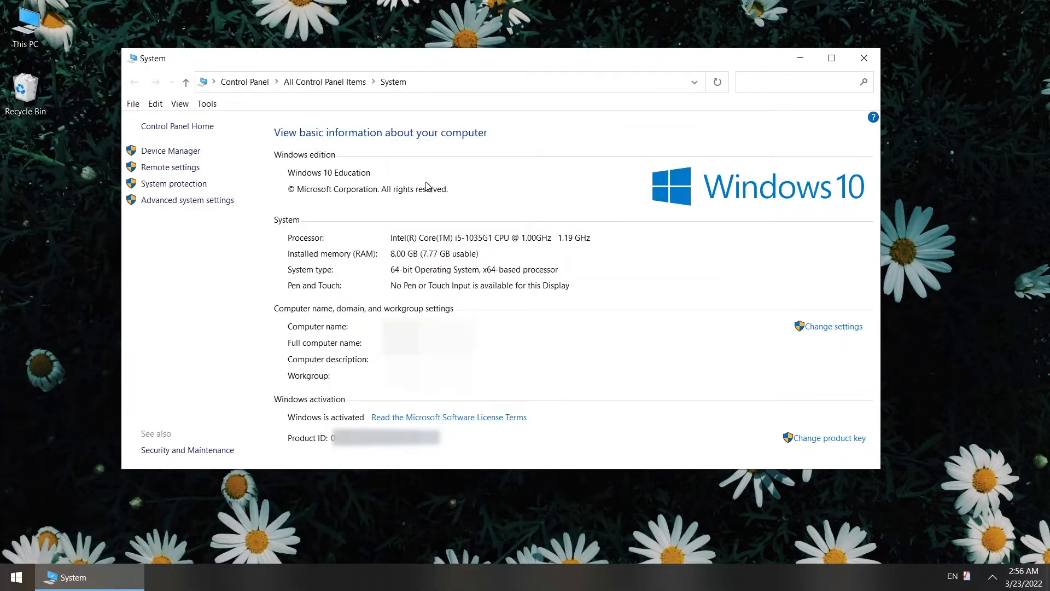
mouse_move(583, 270)
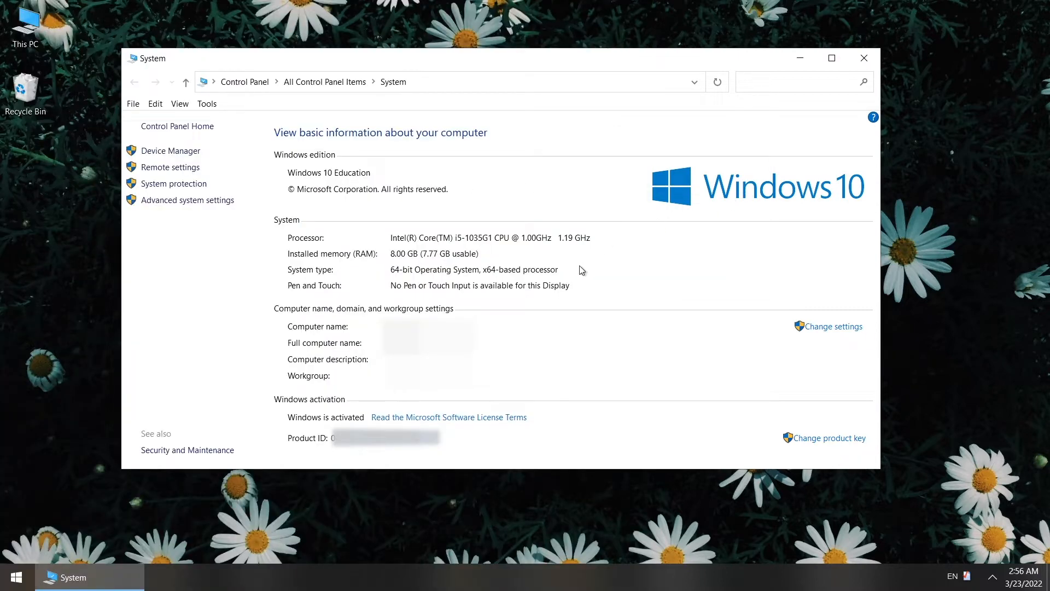
mouse_move(835, 115)
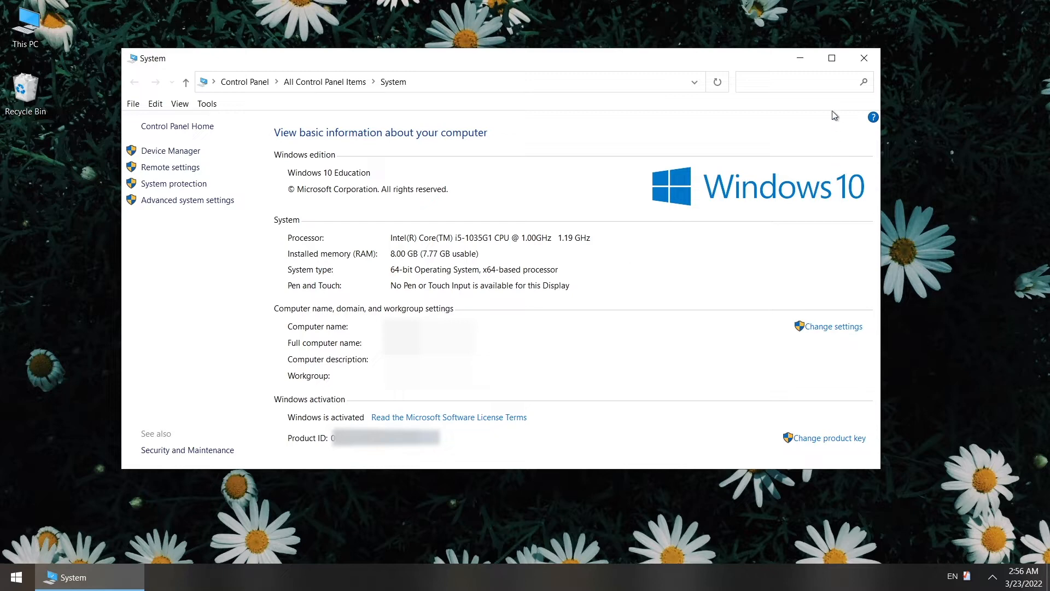
Step: Review Device Manager's hardware categories from Control Panel, collapsing Network adapters, then close all windows
left_click(865, 58)
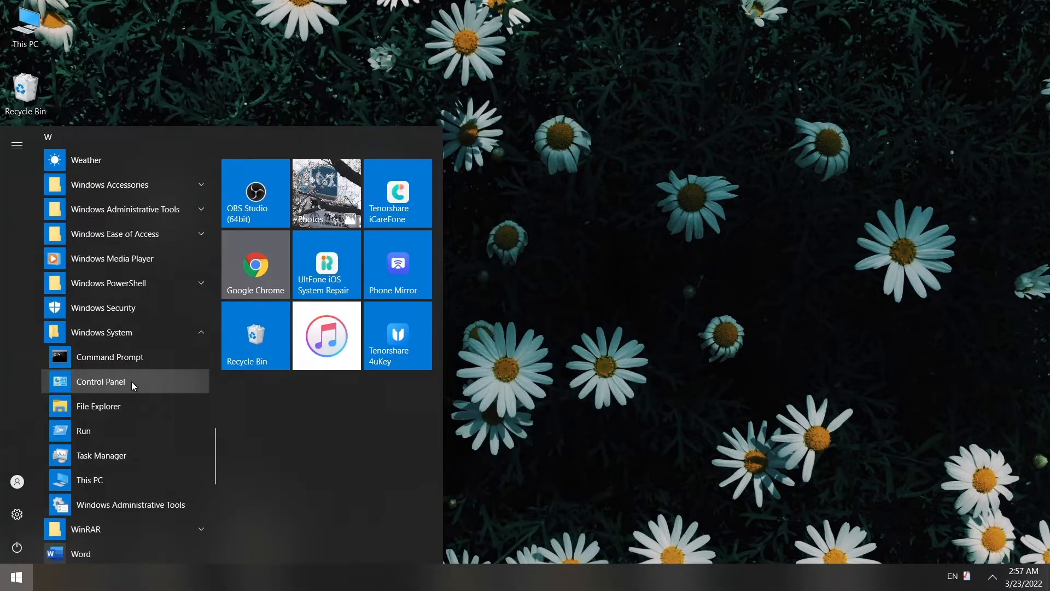
left_click(101, 381)
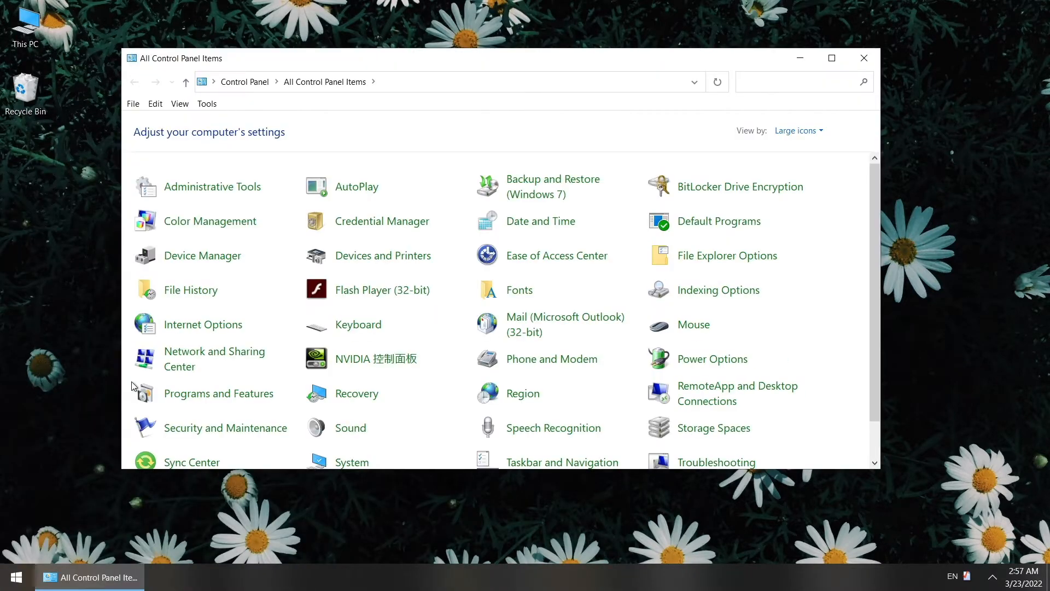
mouse_move(210, 264)
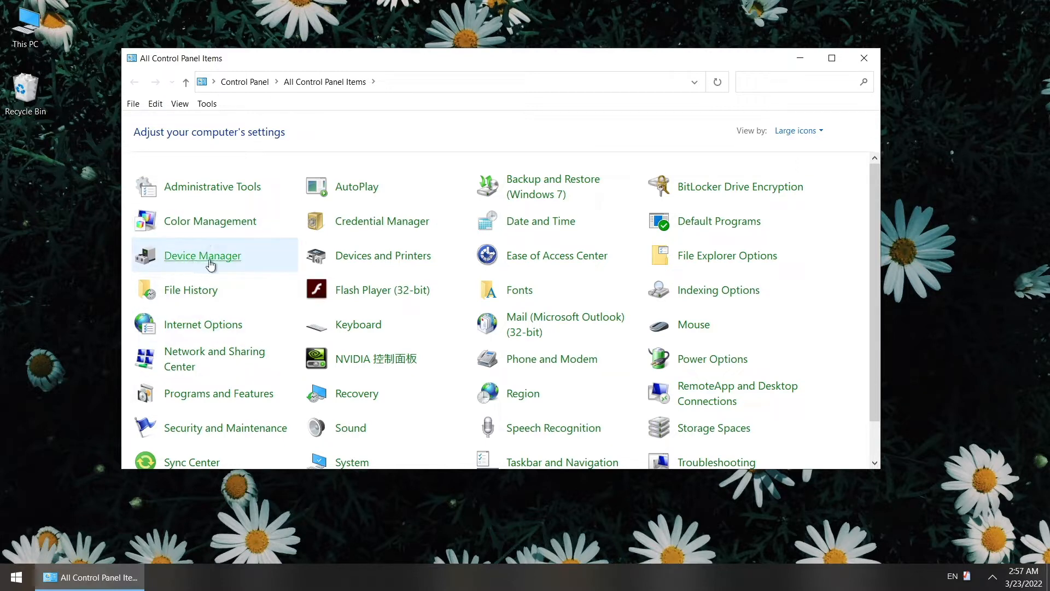
mouse_move(232, 260)
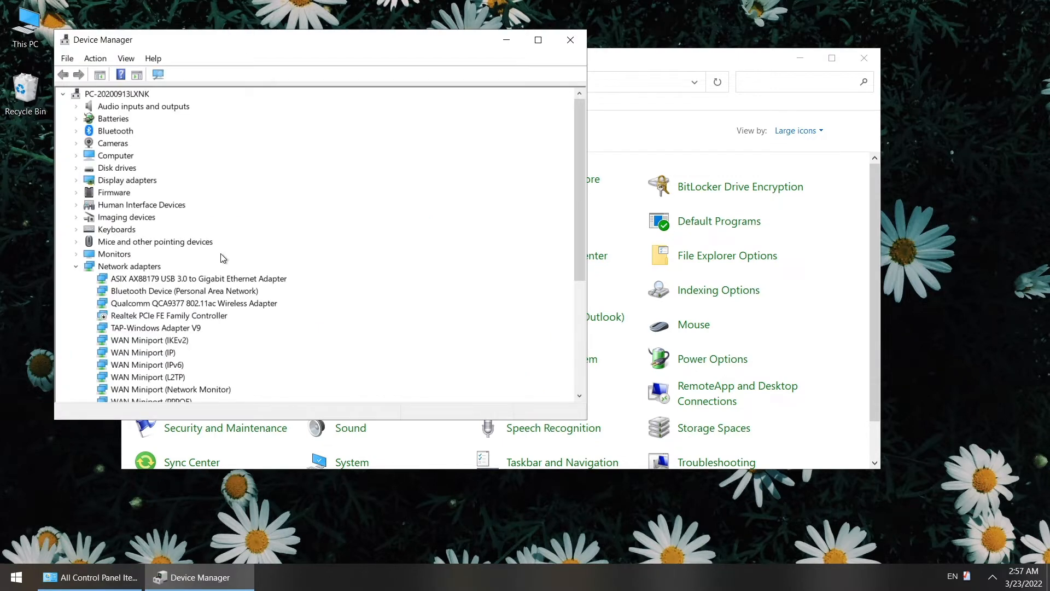
left_click(77, 266)
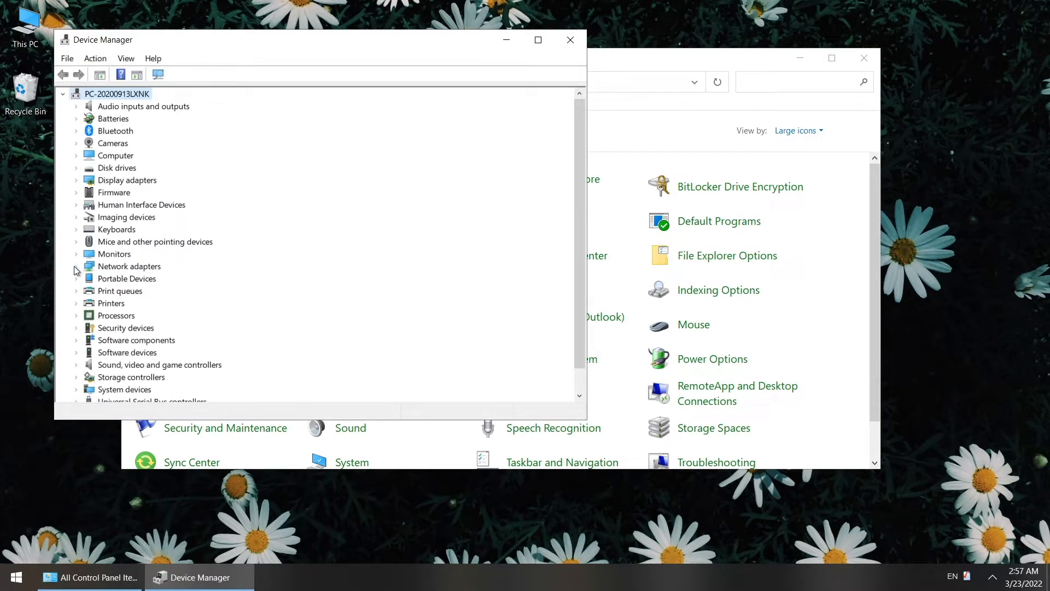
mouse_move(127, 320)
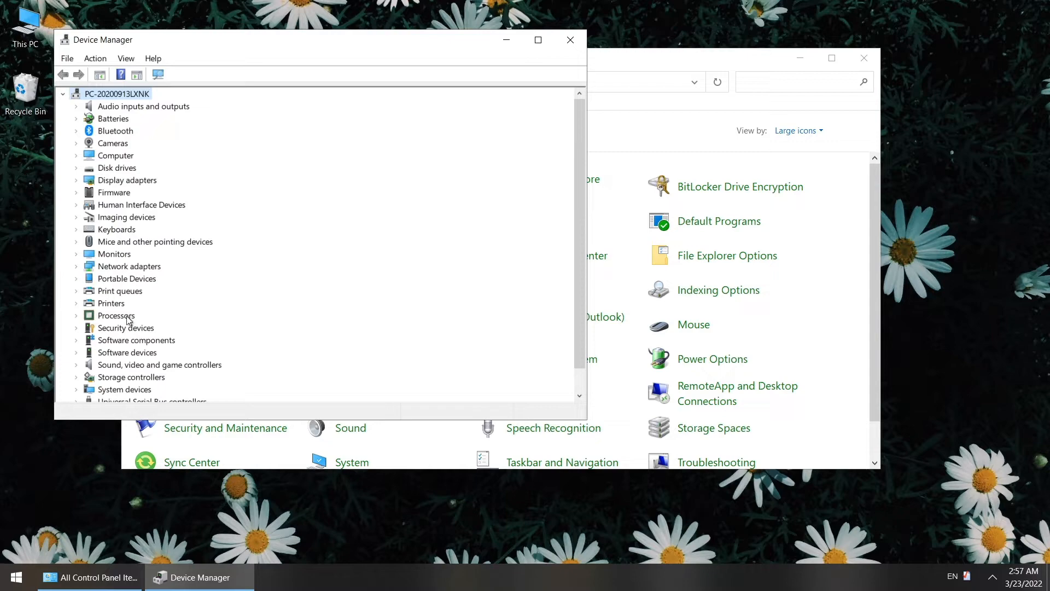
left_click(76, 328)
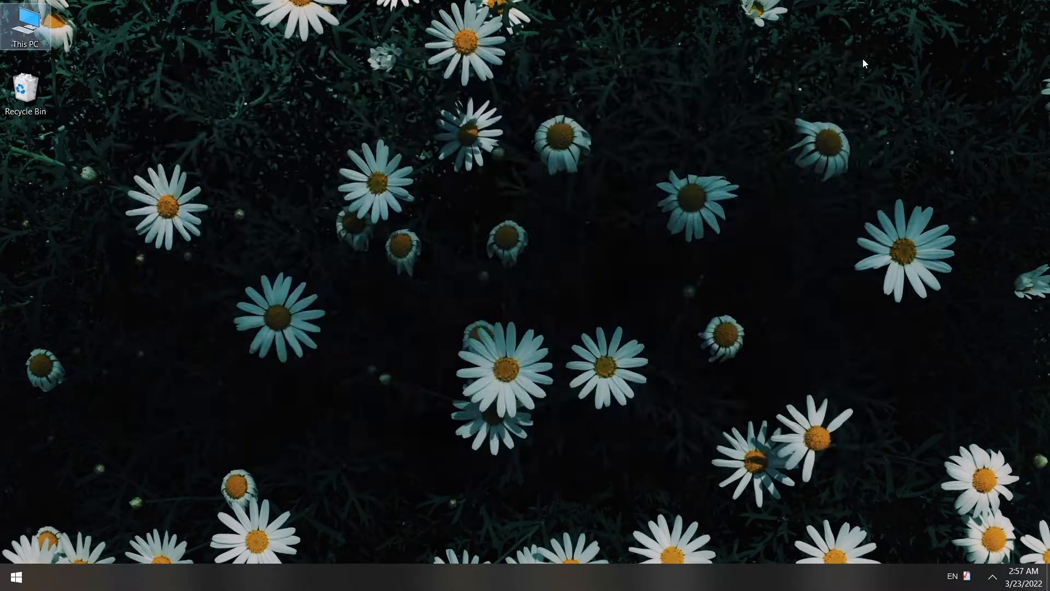
Step: Bring up Windows Settings from Start, enlarge the window and enter the System category
left_click(17, 573)
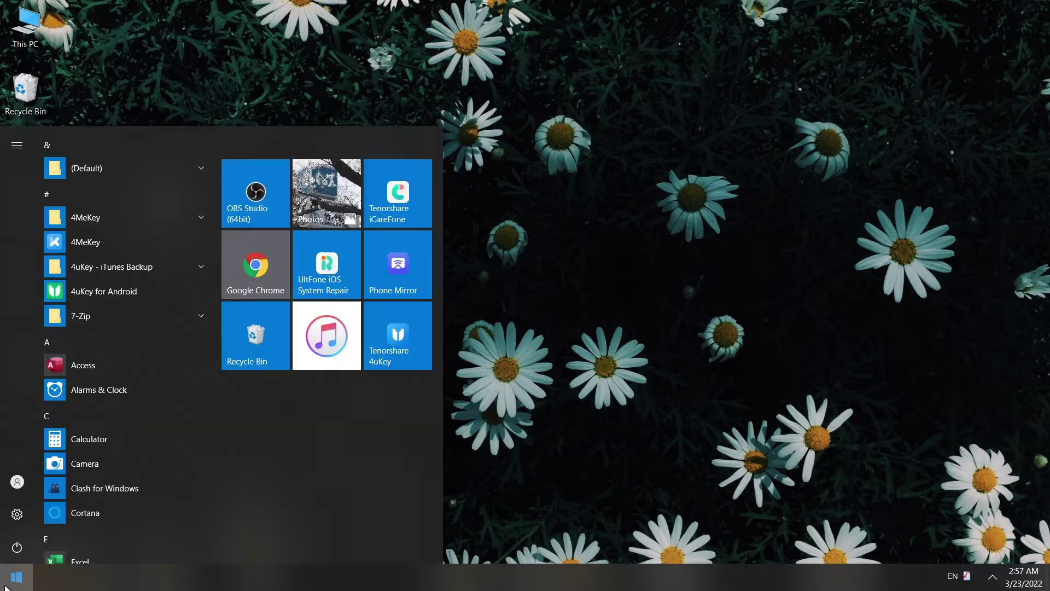
left_click(16, 514)
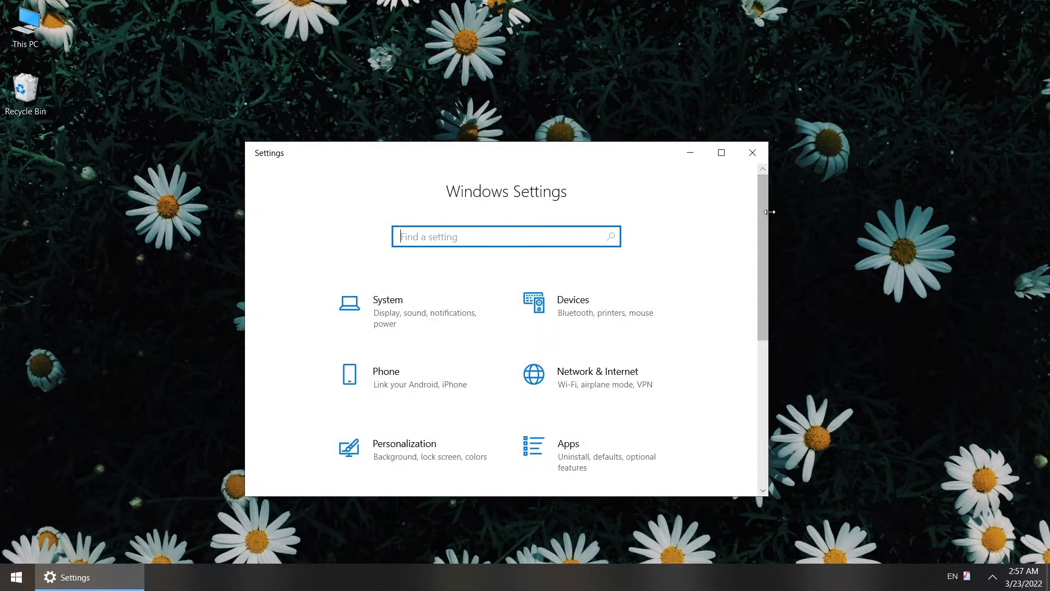
left_click_drag(768, 211, 935, 211)
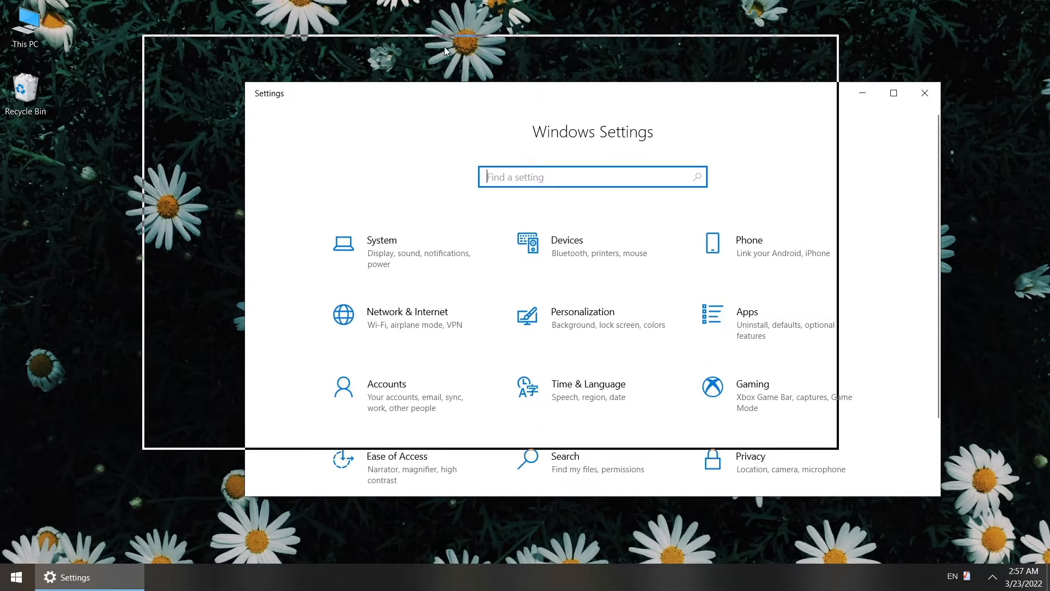
left_click(382, 240)
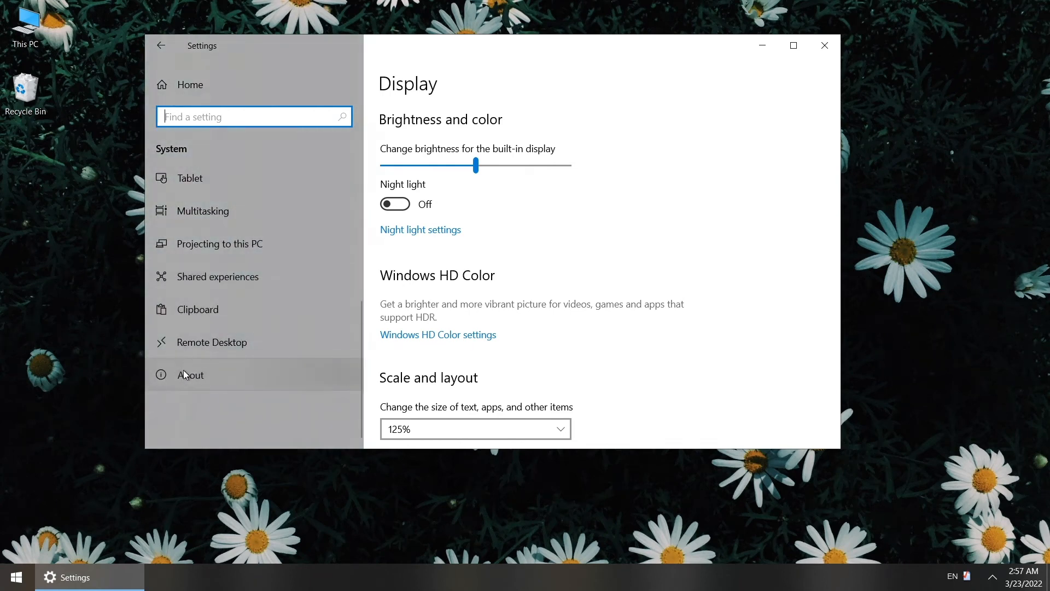
Step: Show the About page's device specifications and scroll down to Related settings
left_click(190, 374)
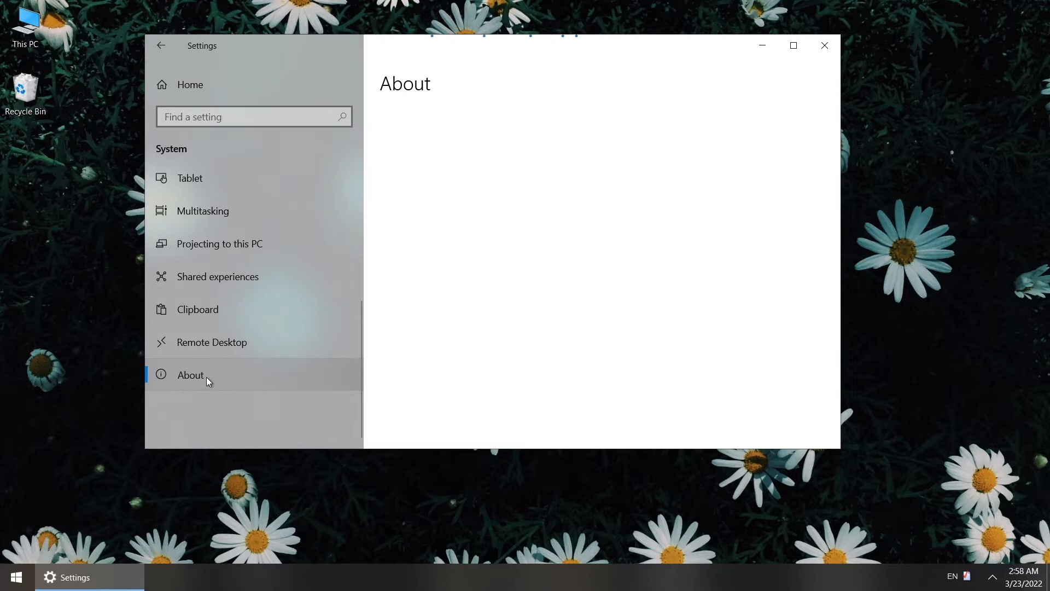
left_click(191, 375)
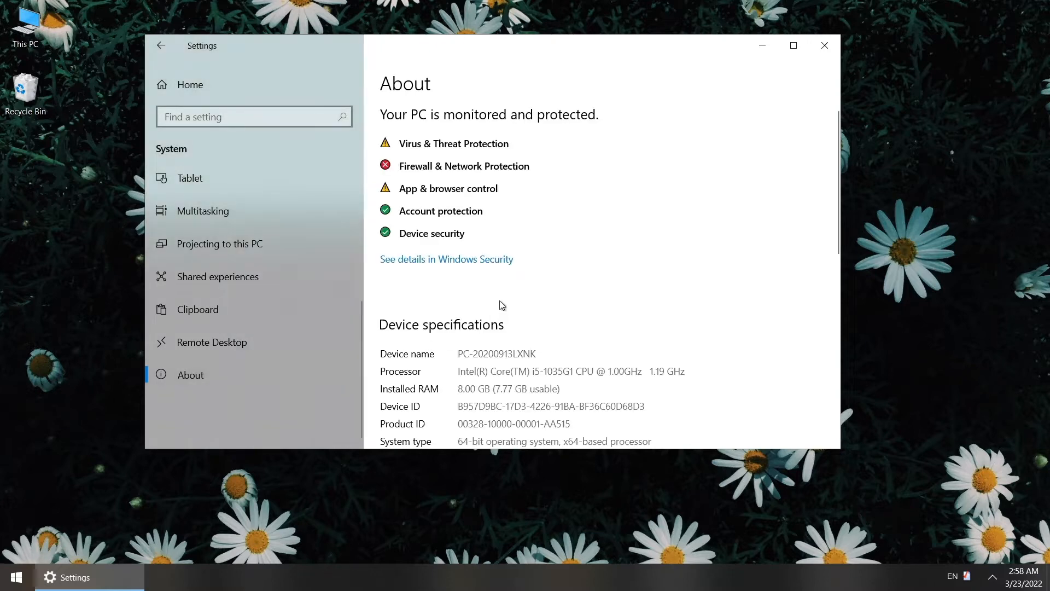
scroll("down", 3)
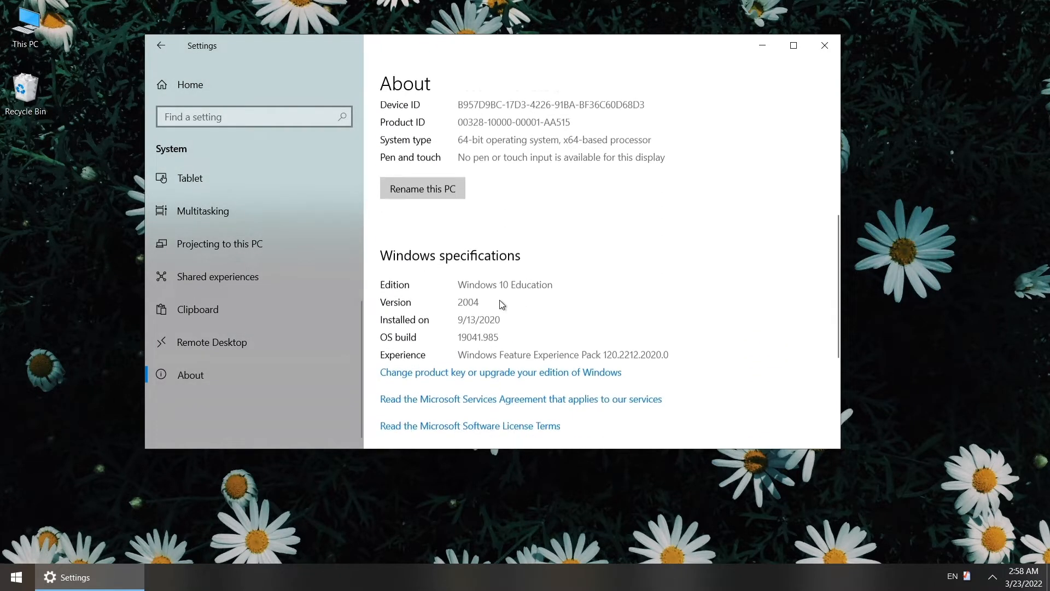
scroll("down", 3)
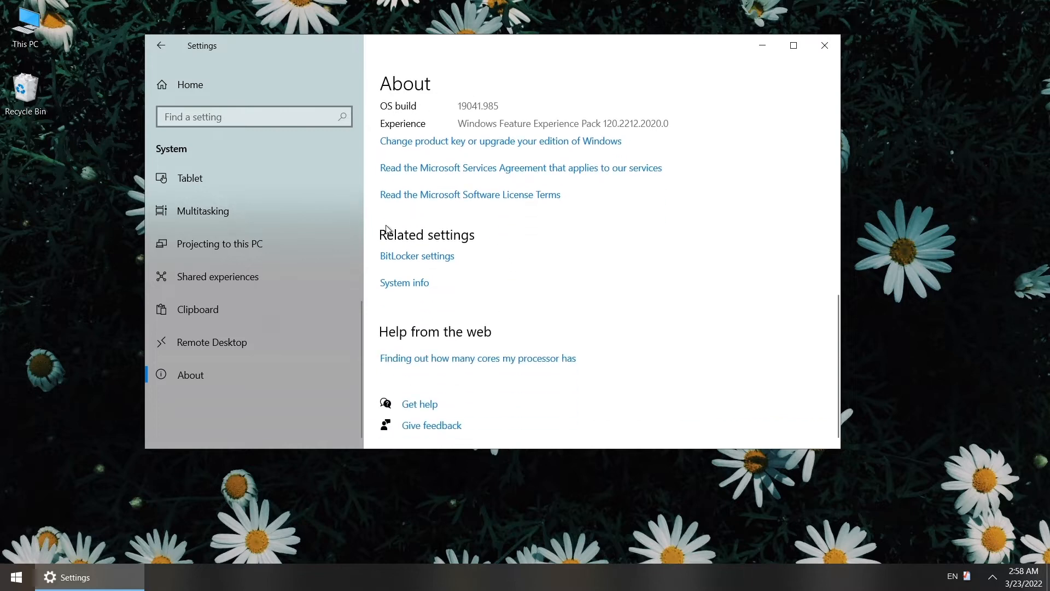
mouse_move(483, 257)
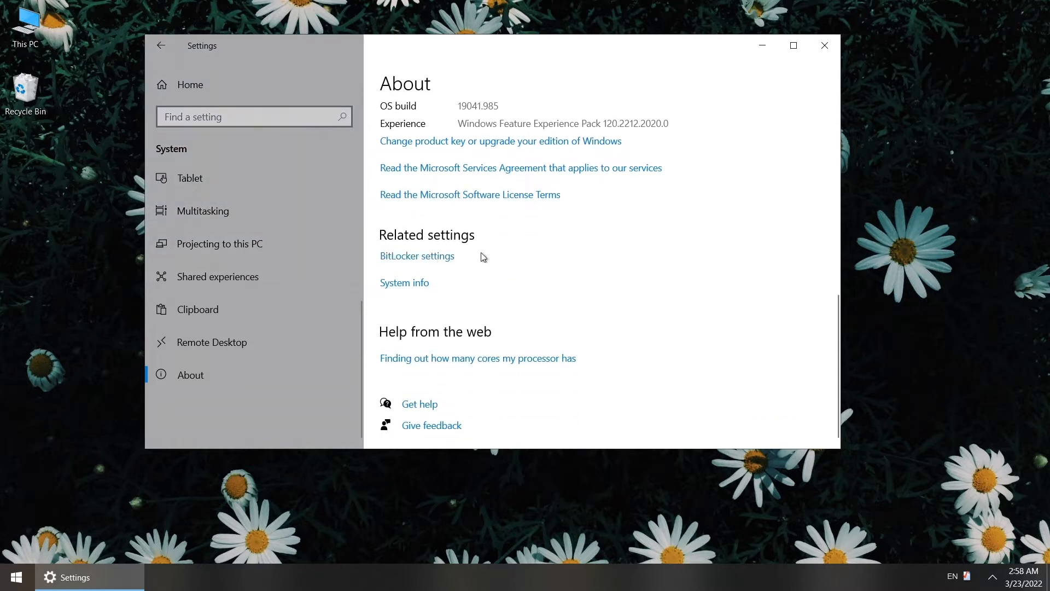
Step: Reach TPM Administration through BitLocker settings, then close it
left_click(416, 256)
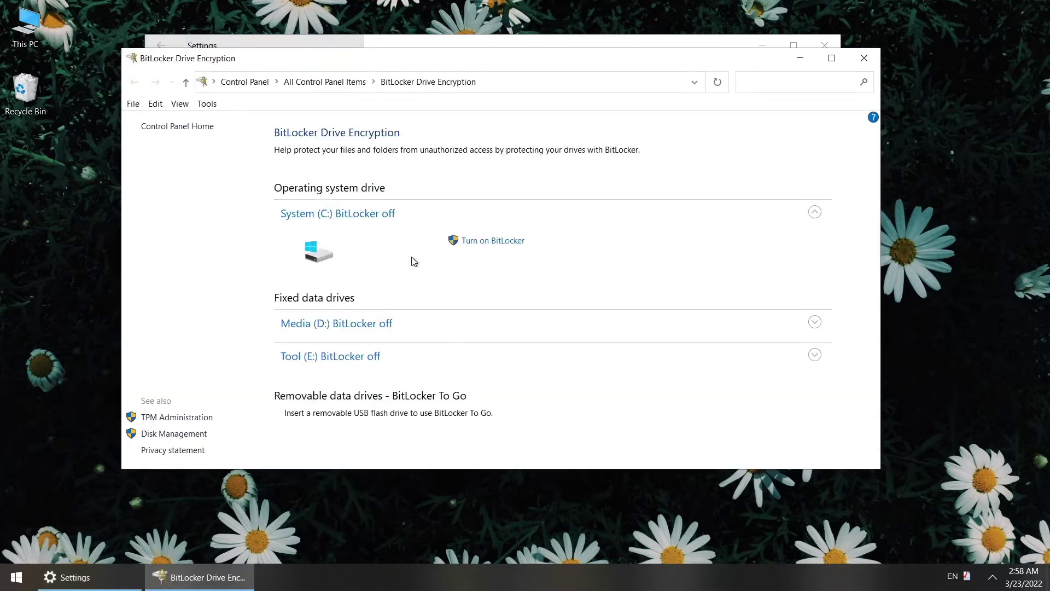
mouse_move(175, 435)
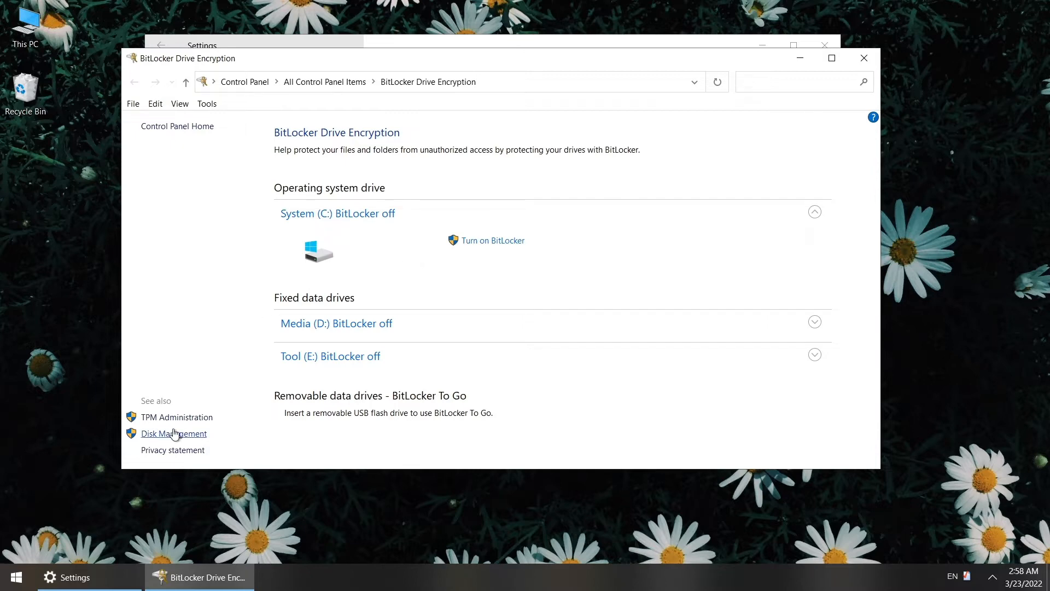
mouse_move(223, 423)
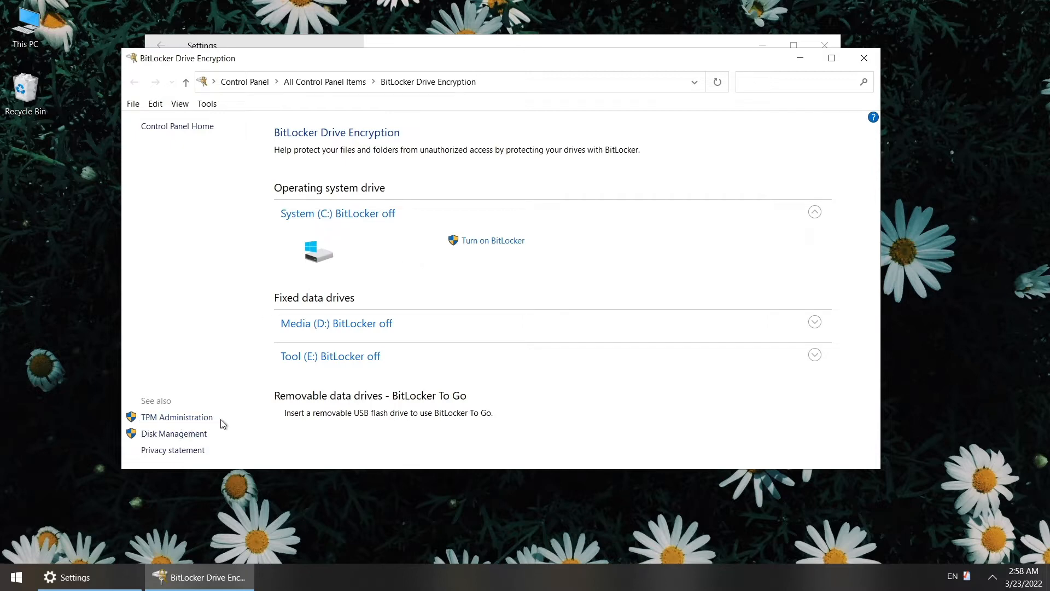
left_click(176, 418)
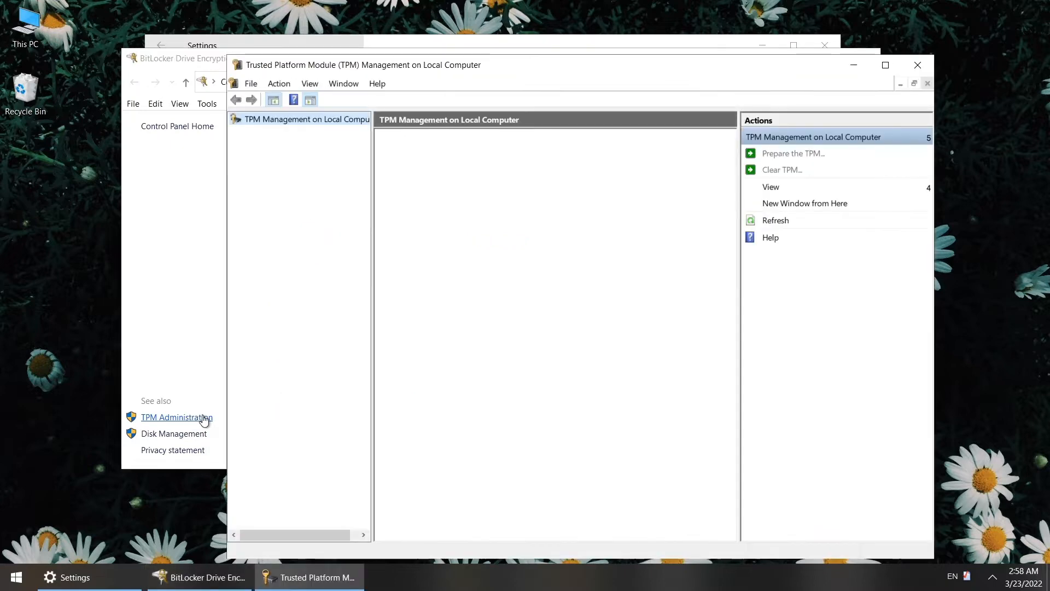
left_click(298, 119)
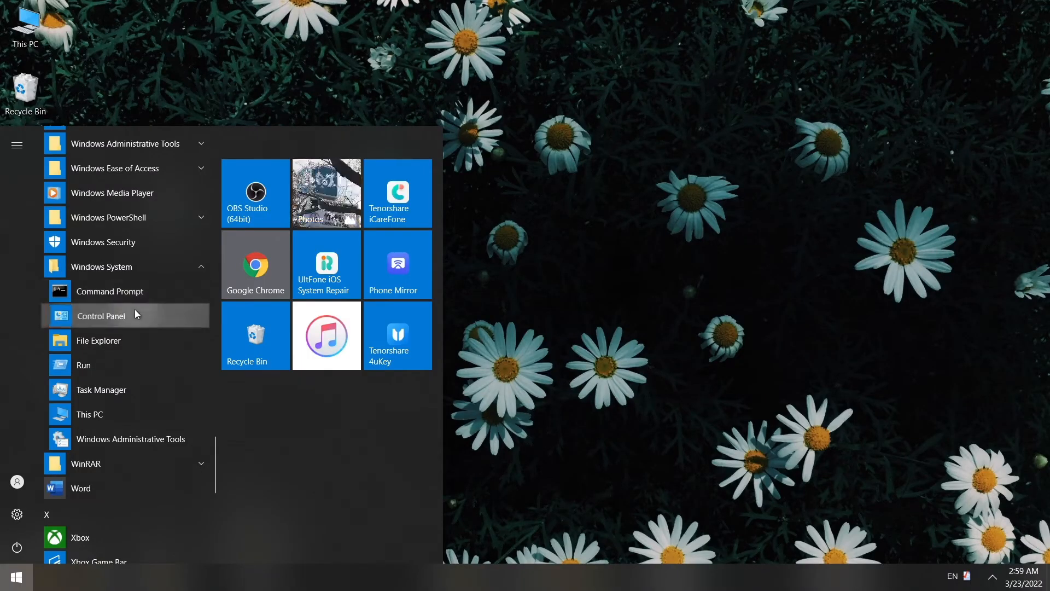
Step: Show BitLocker Drive Encryption in Control Panel with Media (D:) and Tool (E:) expanded, all drives off
left_click(101, 315)
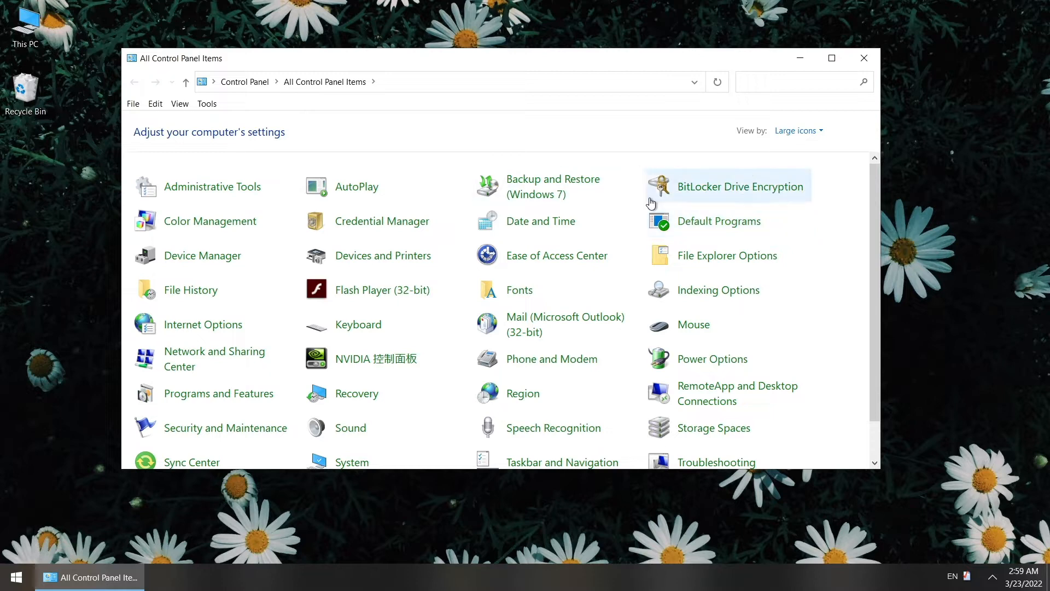
mouse_move(761, 188)
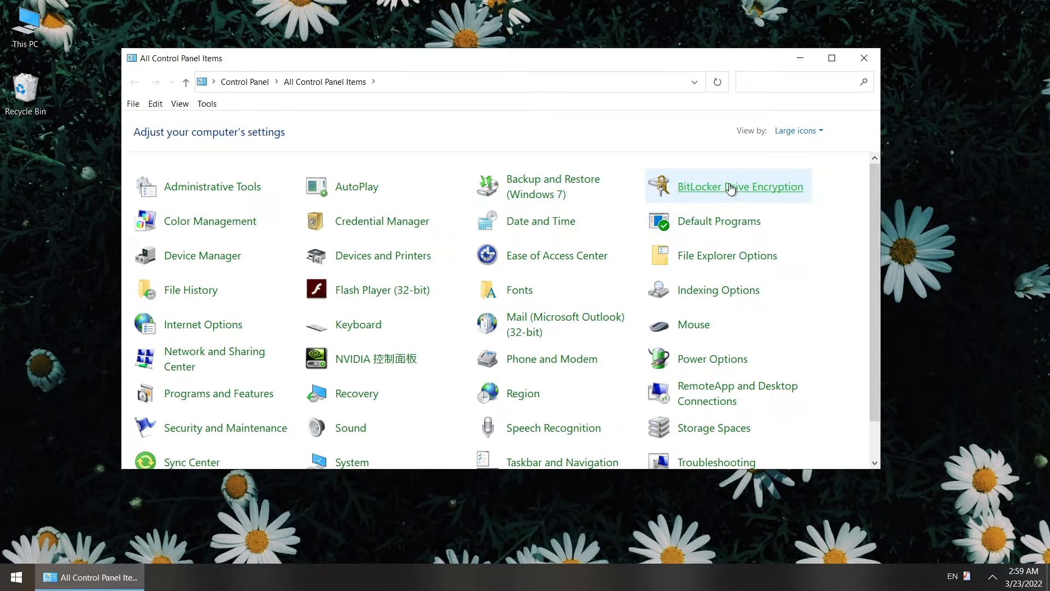
left_click(740, 186)
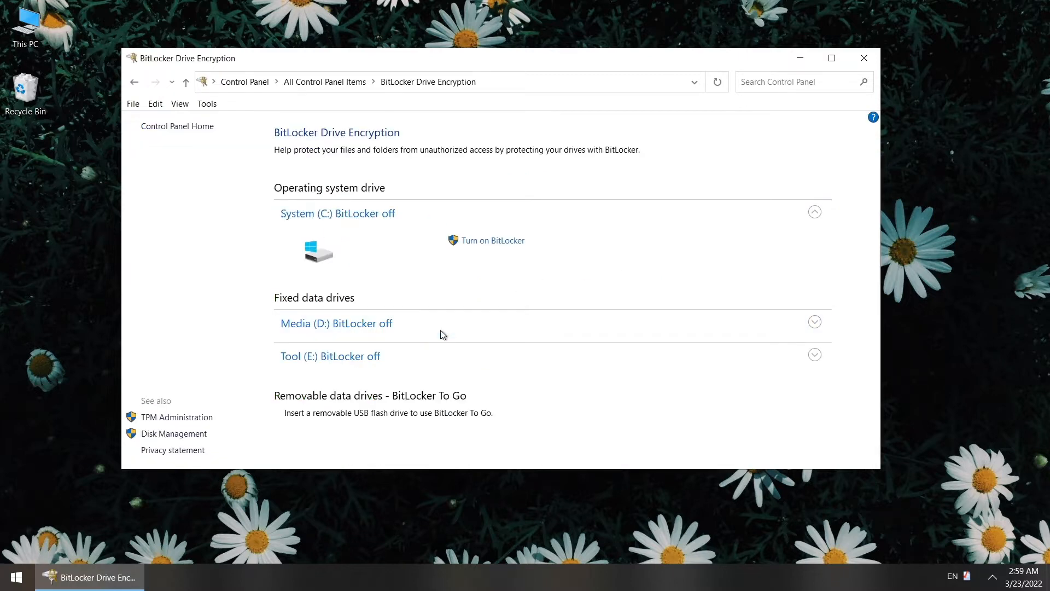
mouse_move(455, 329)
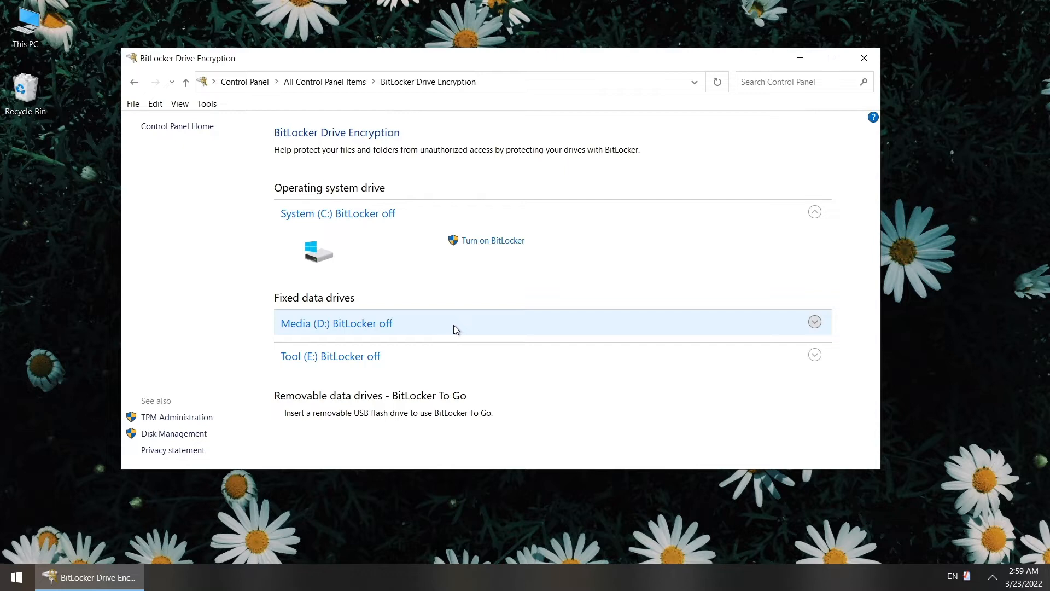
left_click(814, 322)
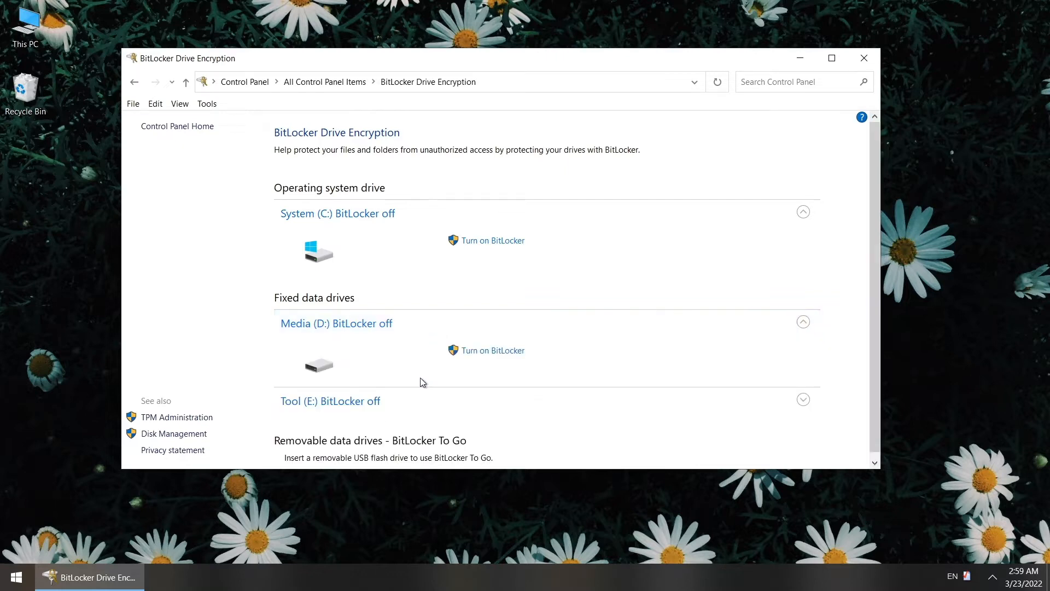
left_click(803, 399)
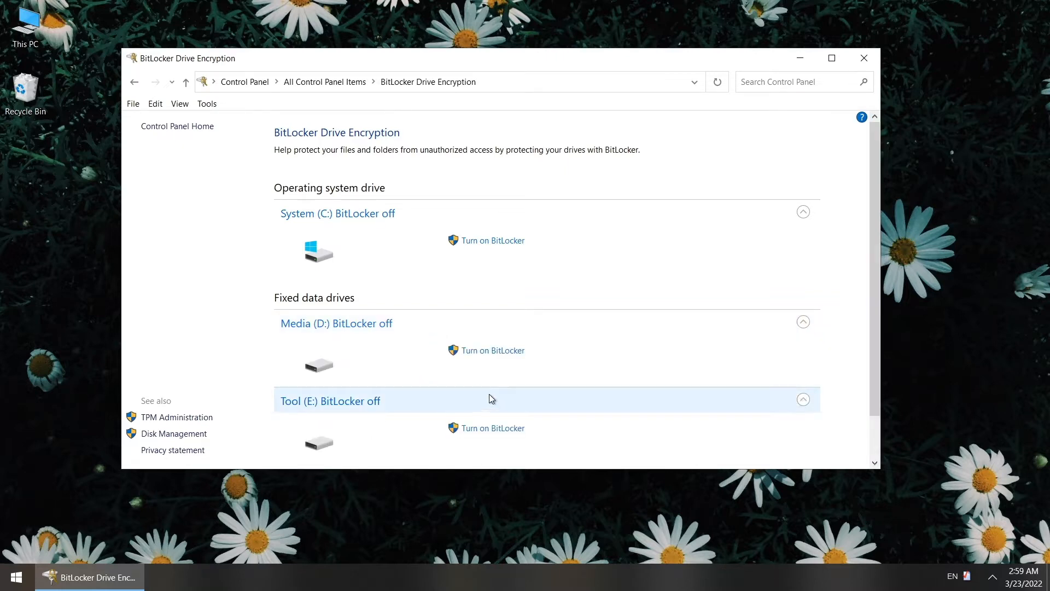
scroll("down", 3)
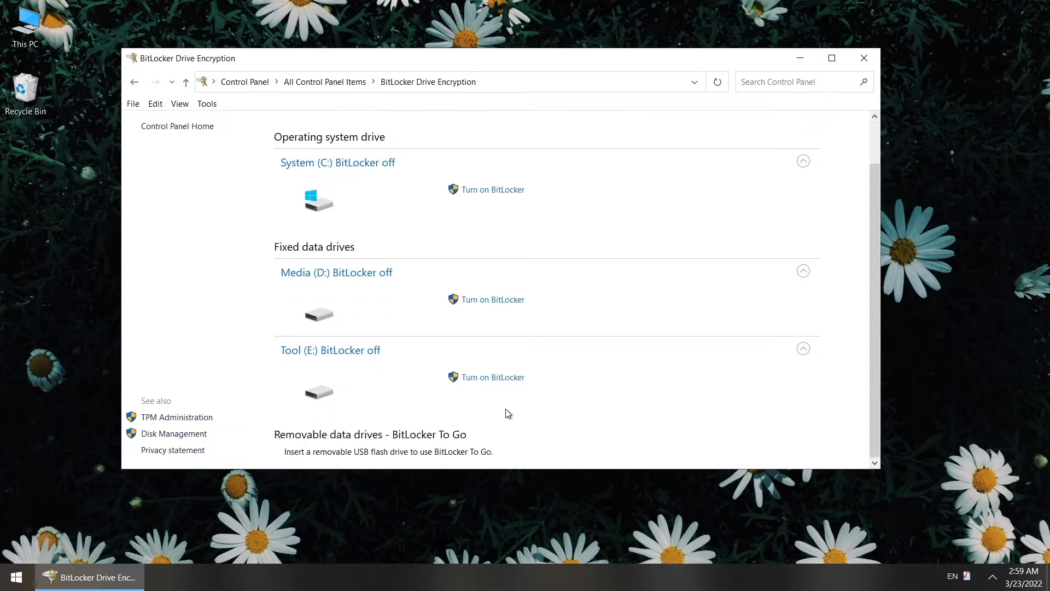
mouse_move(498, 354)
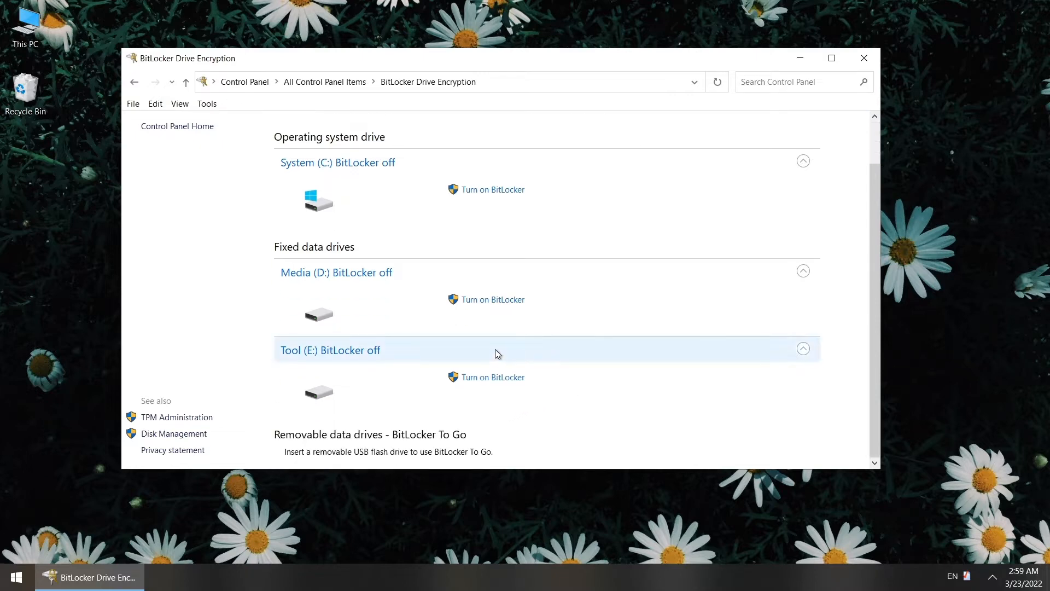
Step: Turn on BitLocker for Tool (E:) with password unlocking instead of a smart card, entering the password twice
left_click(492, 377)
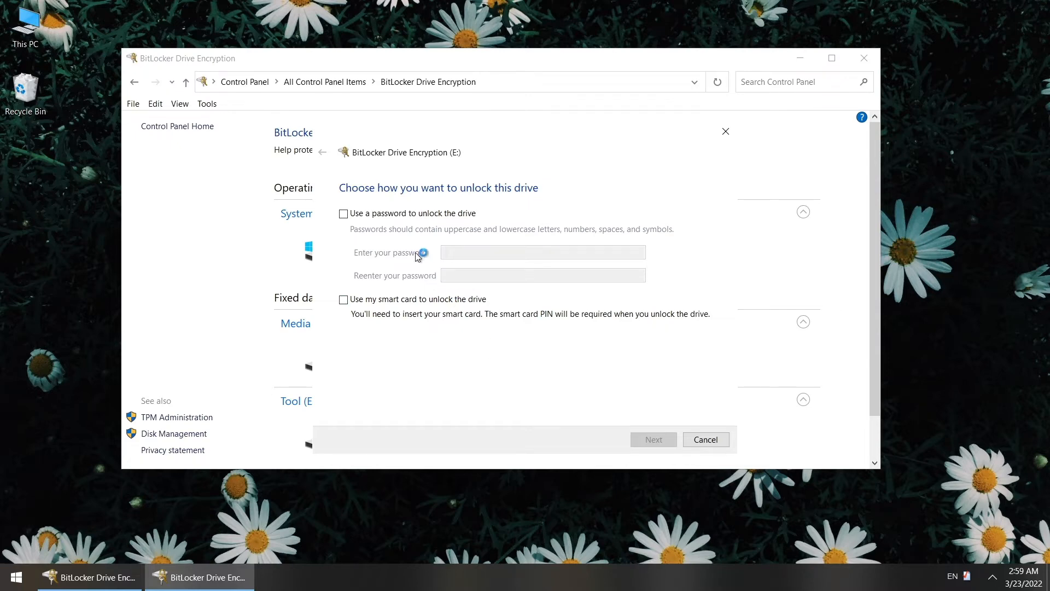
mouse_move(393, 198)
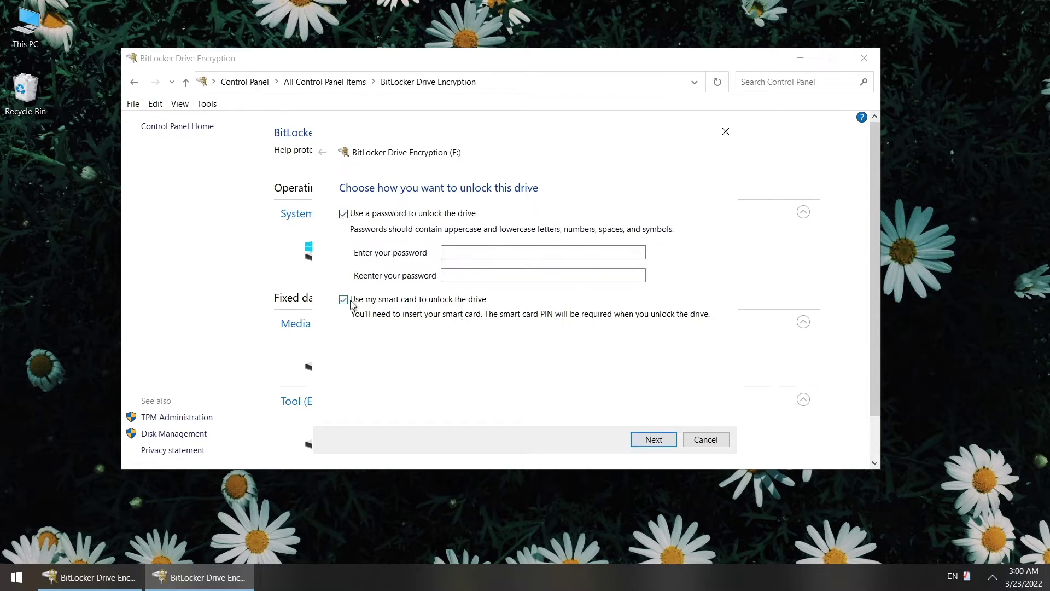
left_click(344, 298)
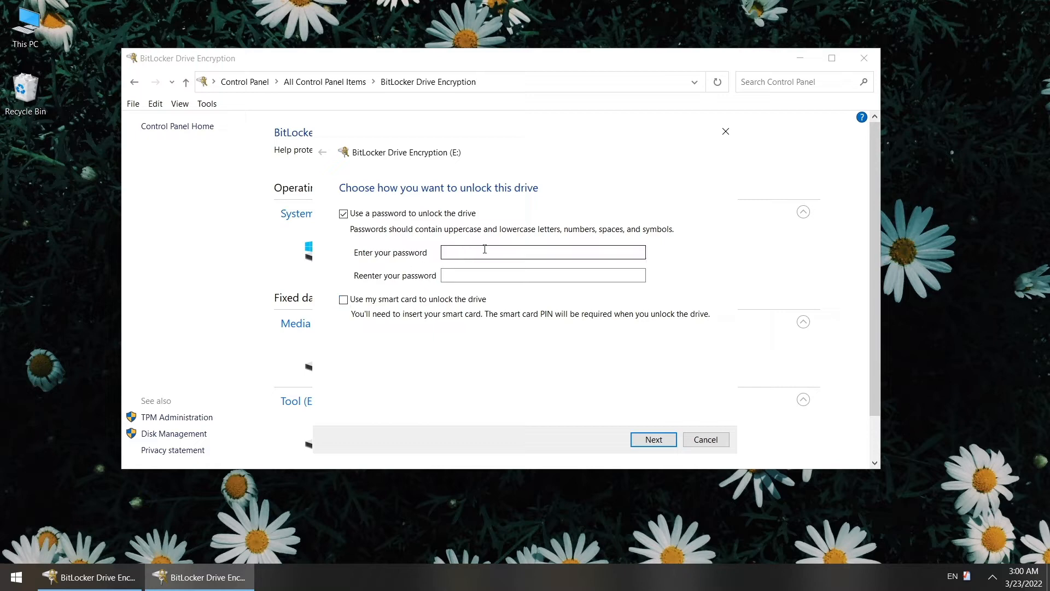
left_click(542, 252)
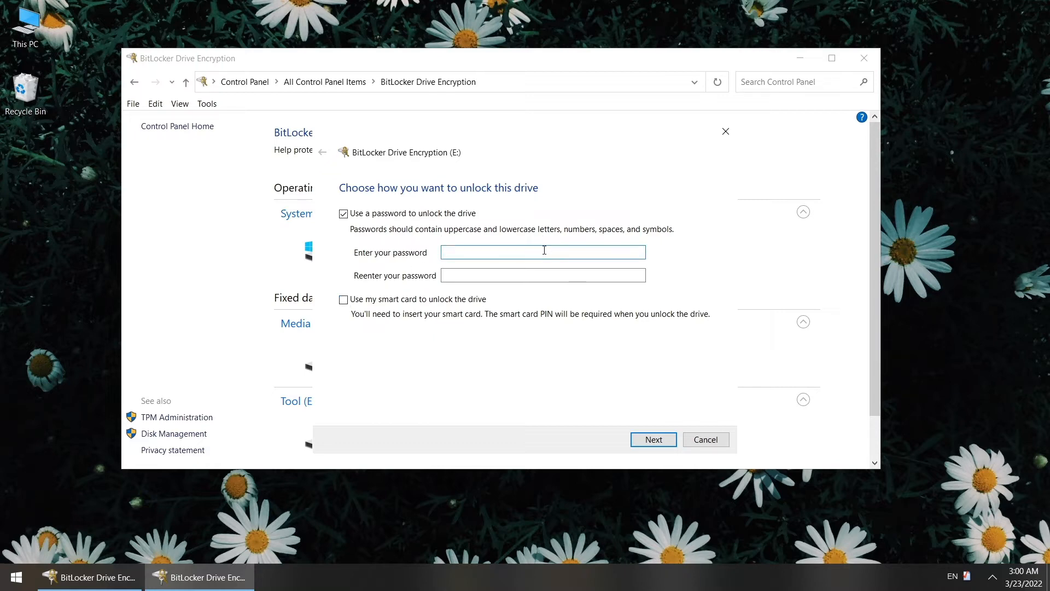
type("••")
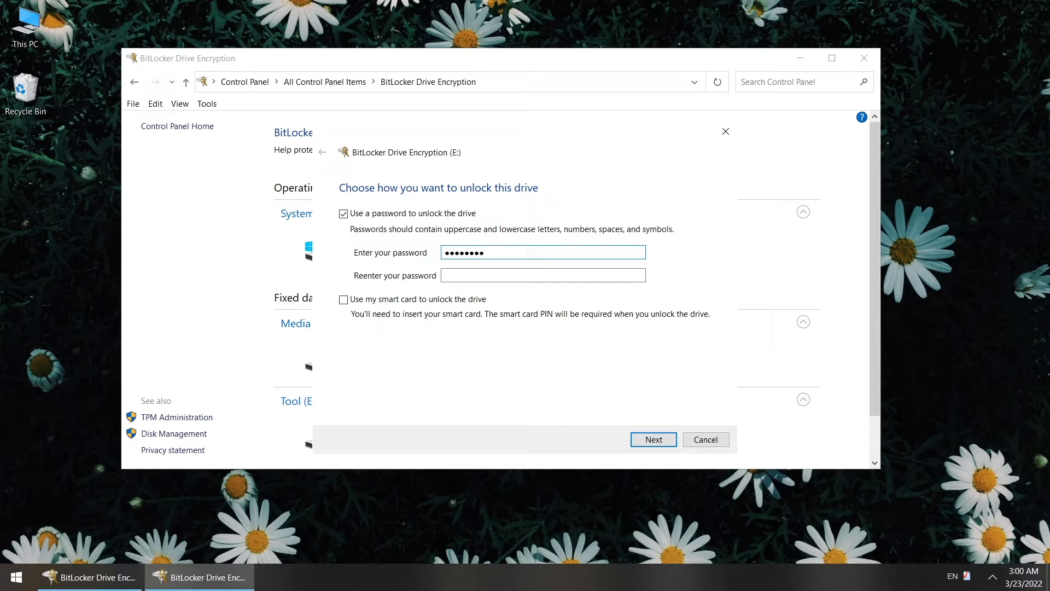
type("••")
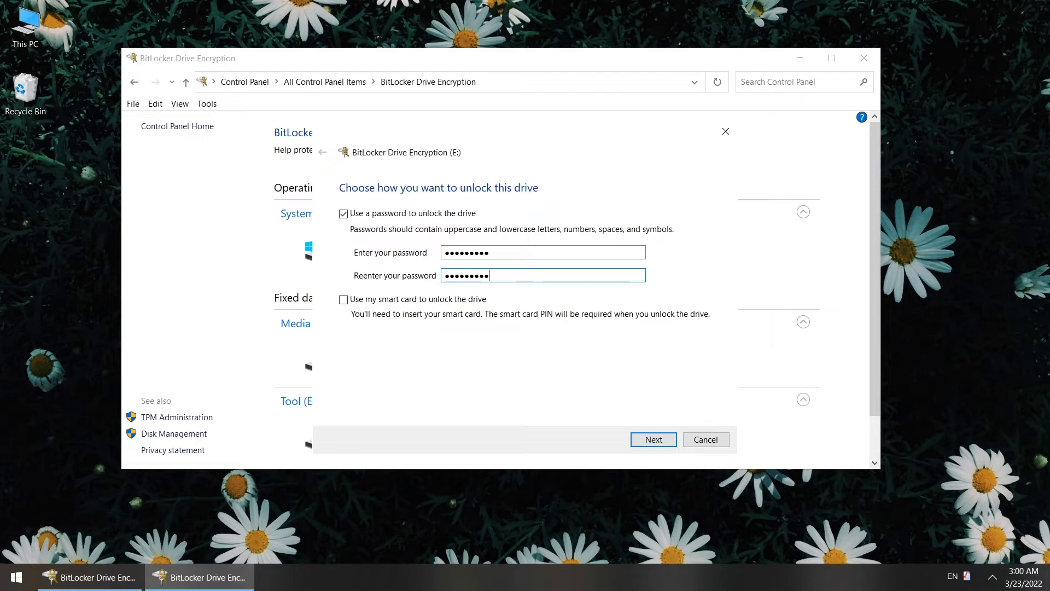
Step: Save drive E:'s recovery key as a file on the Desktop
left_click(653, 440)
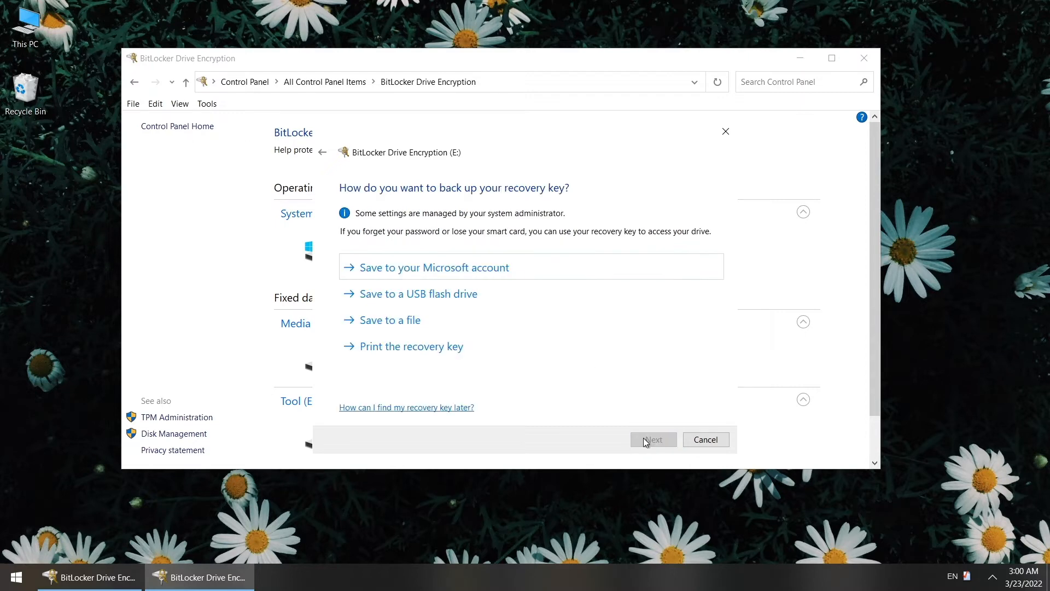
mouse_move(550, 271)
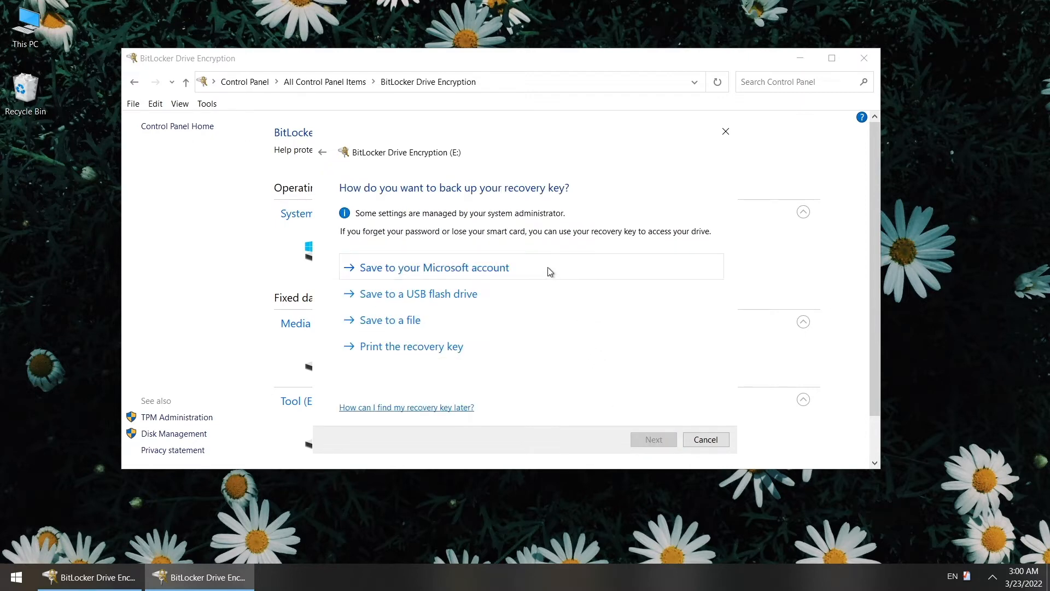
mouse_move(447, 333)
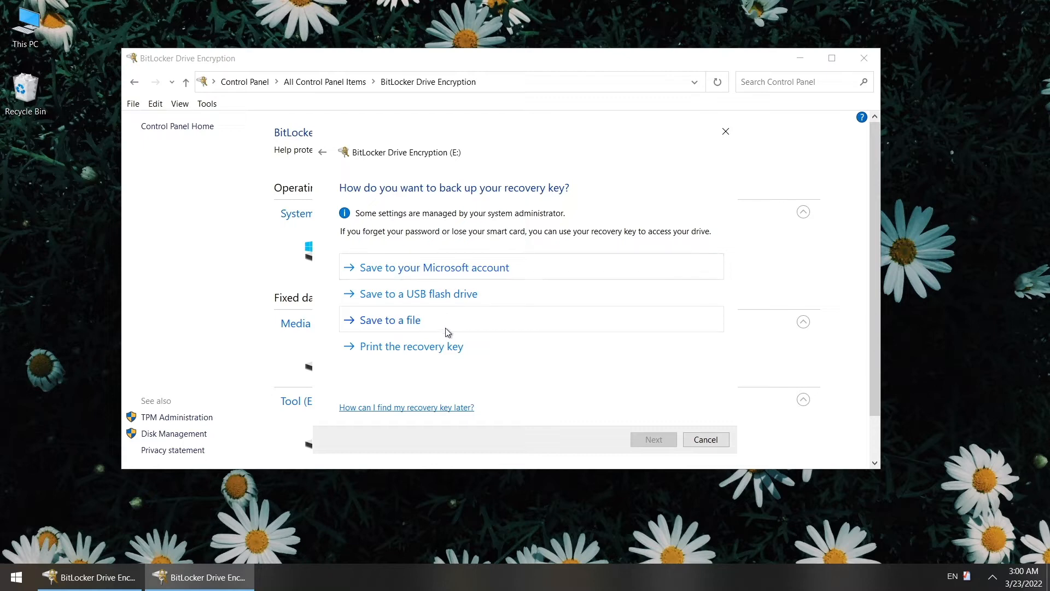
left_click(389, 320)
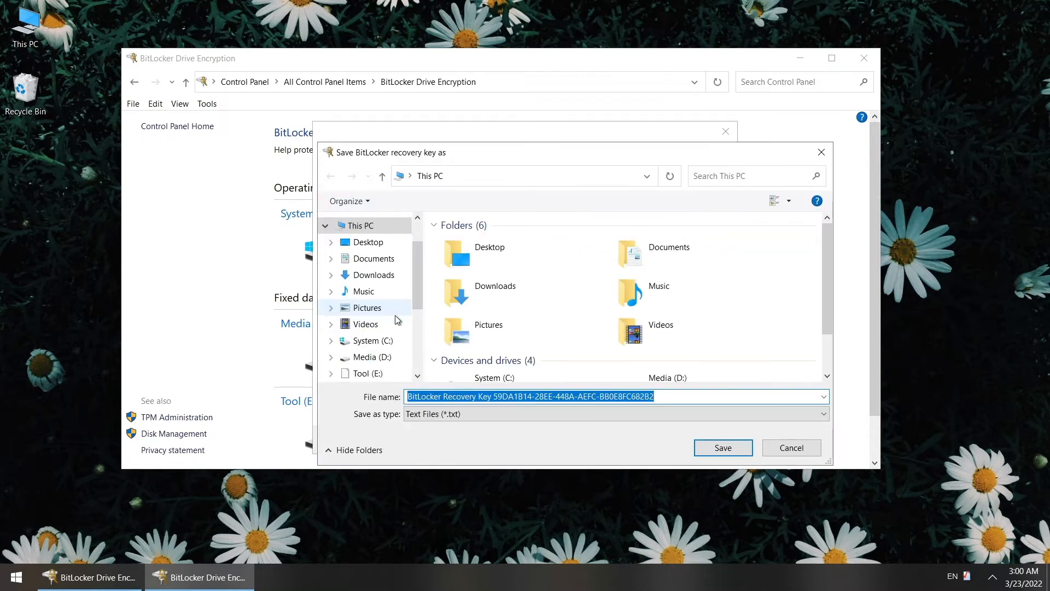
left_click(368, 241)
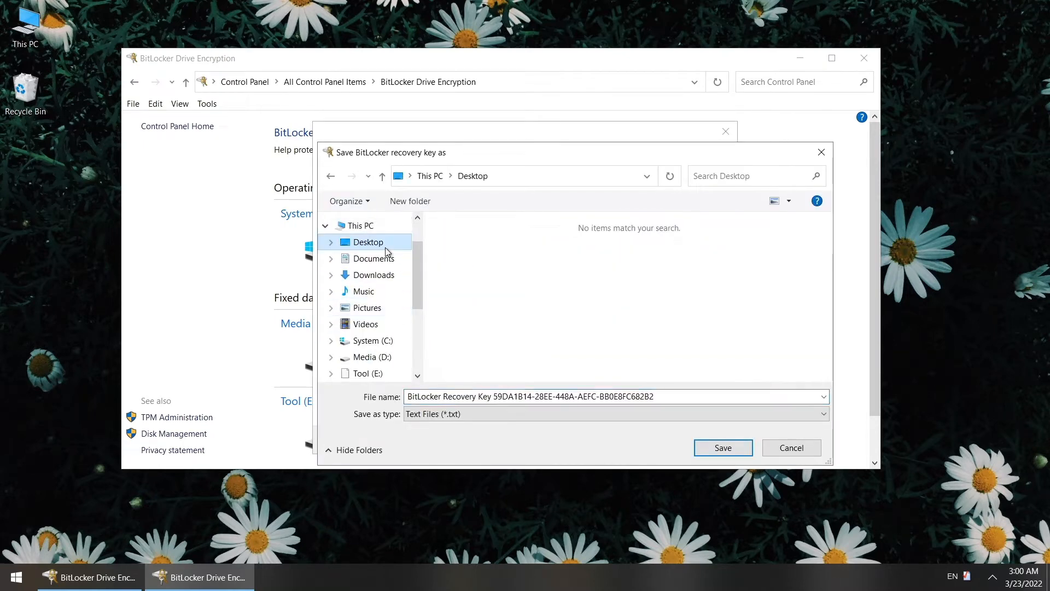
left_click(723, 448)
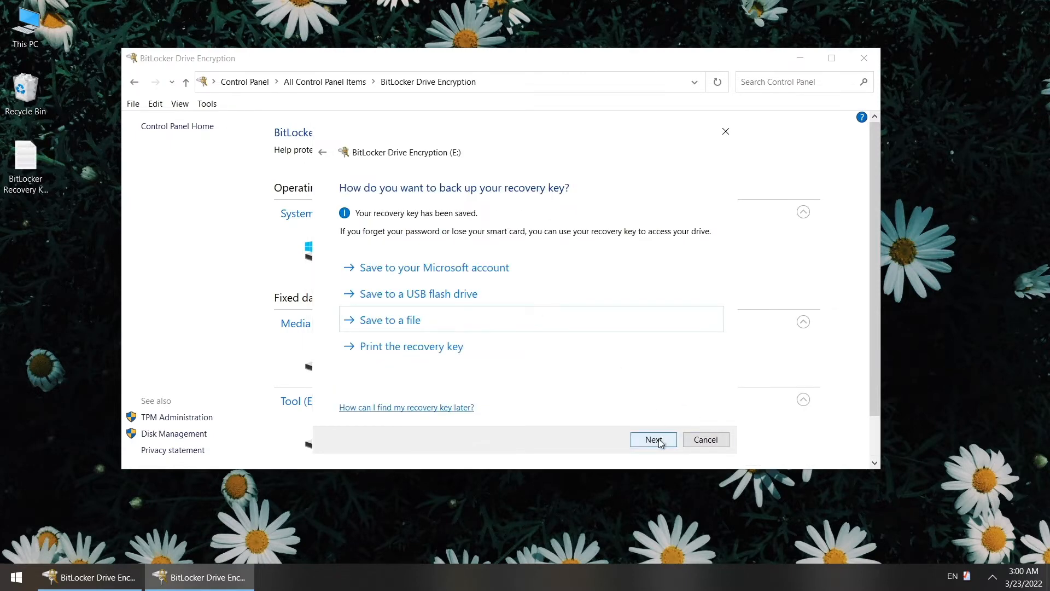
Step: Choose to encrypt the entire drive in New encryption mode, reaching the ready-to-encrypt confirmation
left_click(654, 439)
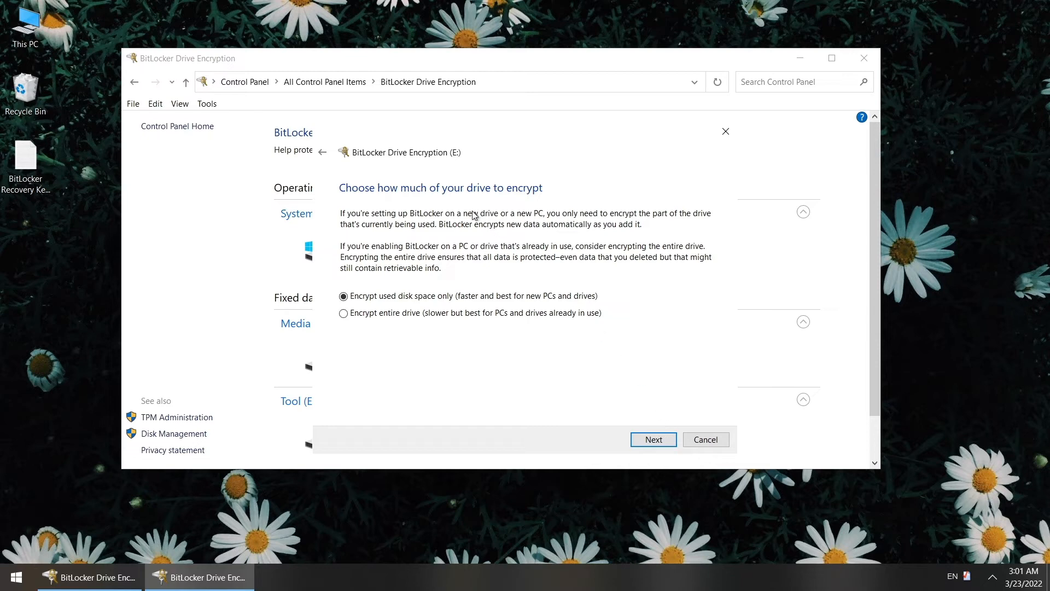
mouse_move(358, 319)
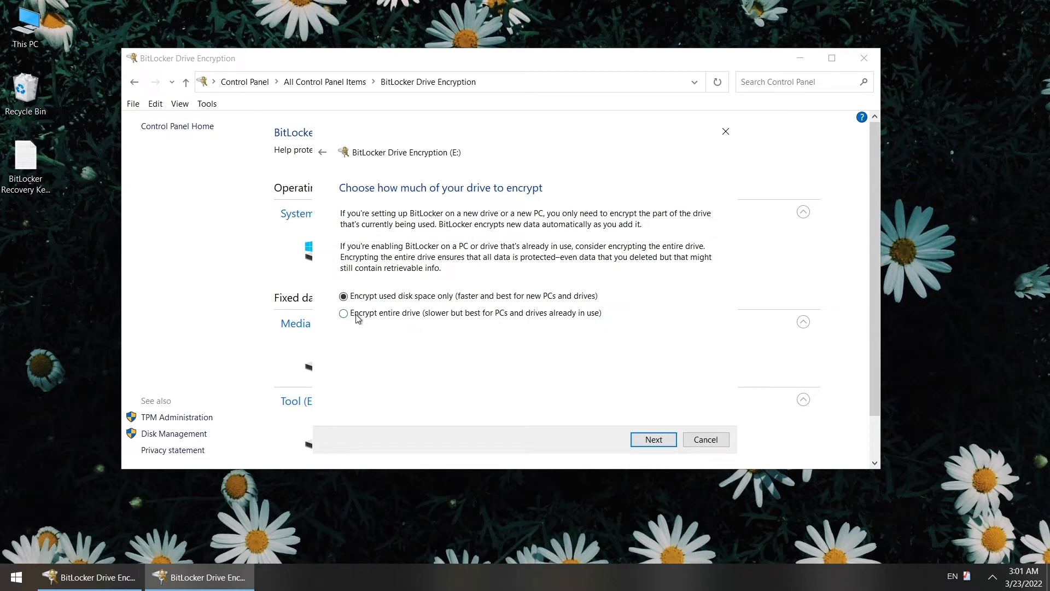
left_click(653, 439)
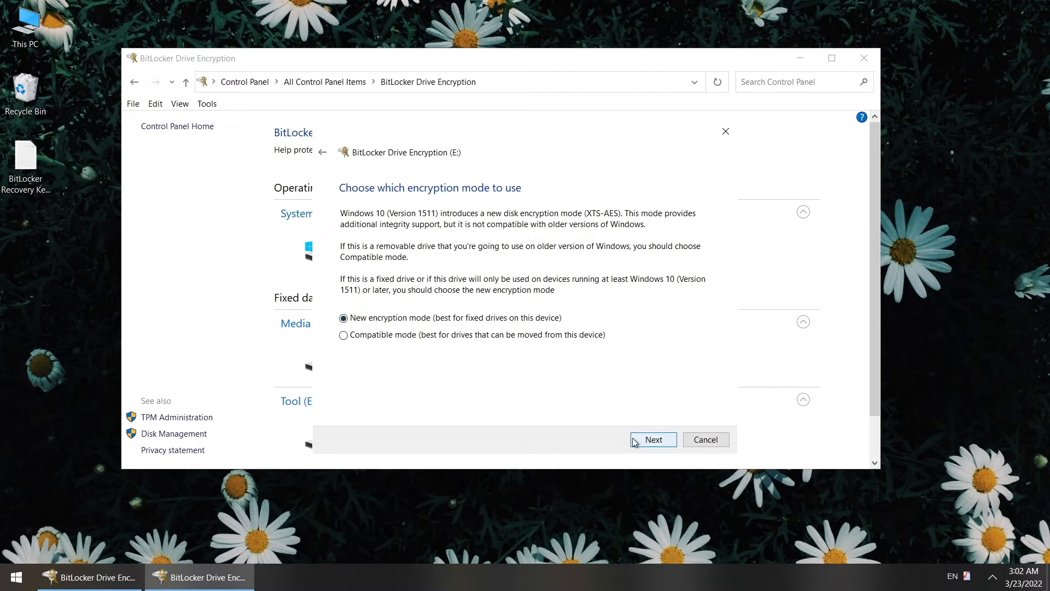
left_click(344, 335)
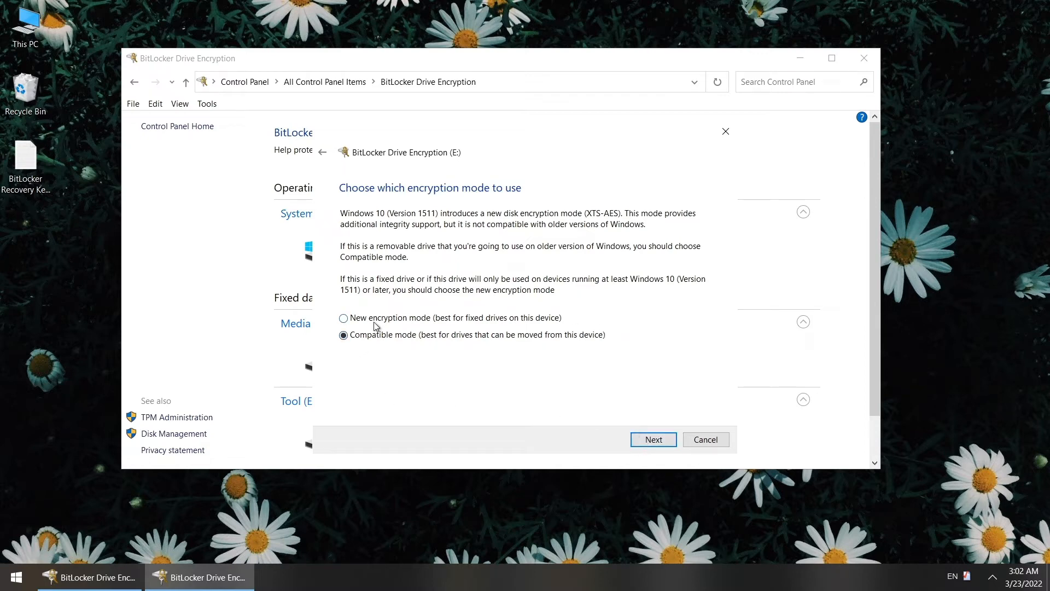
left_click(342, 318)
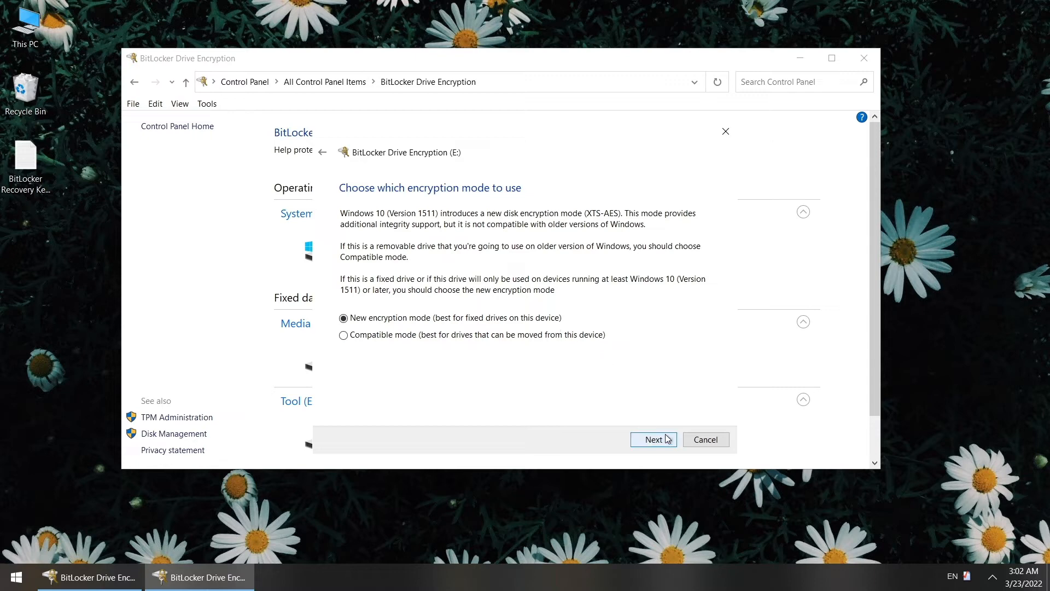
left_click(653, 440)
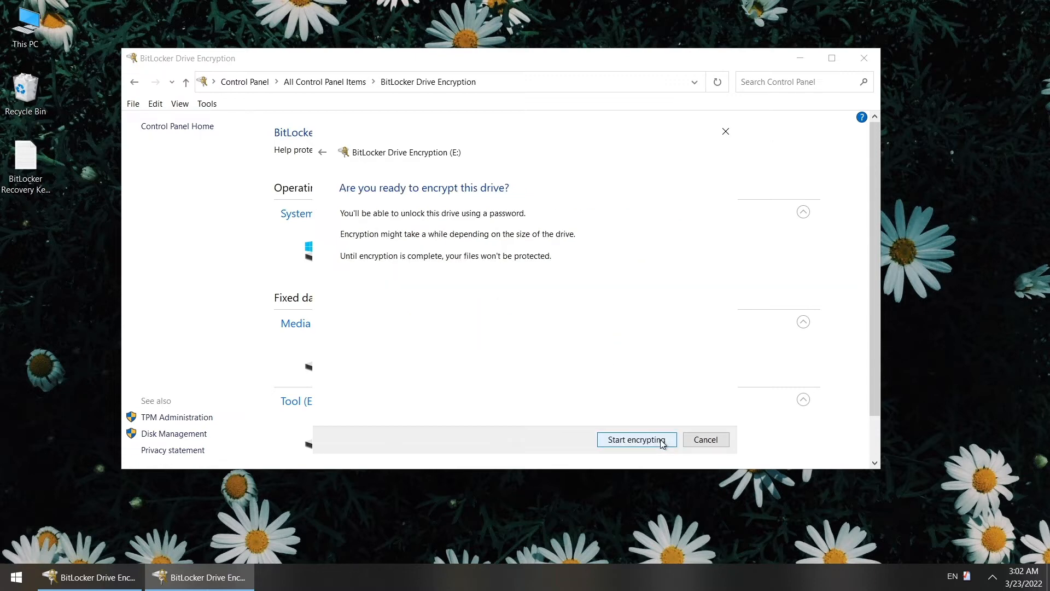
mouse_move(520, 225)
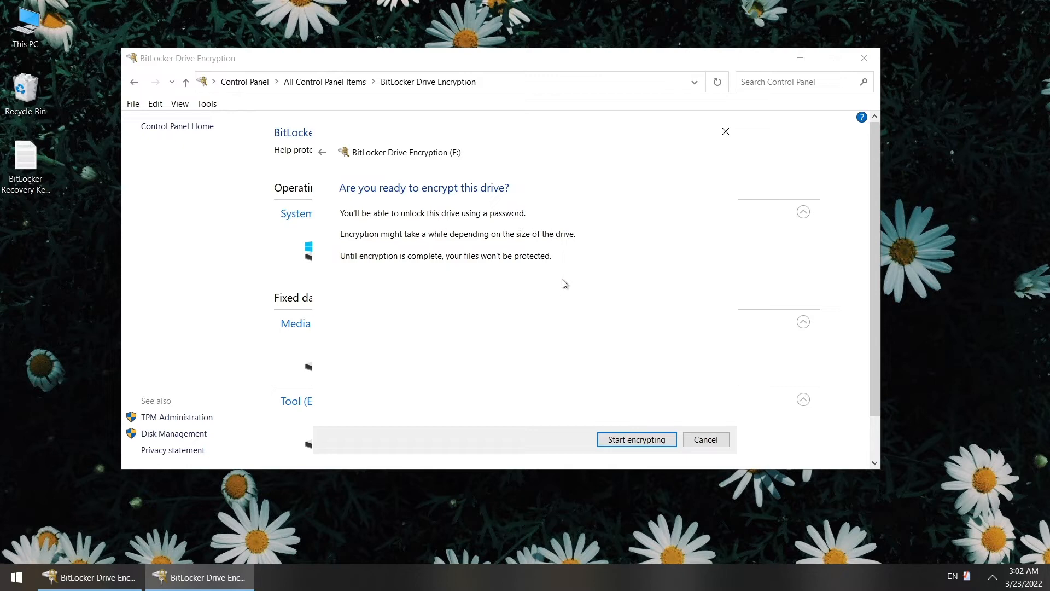
Step: Start encrypting drive E: and dismiss the encryption progress window
left_click(637, 440)
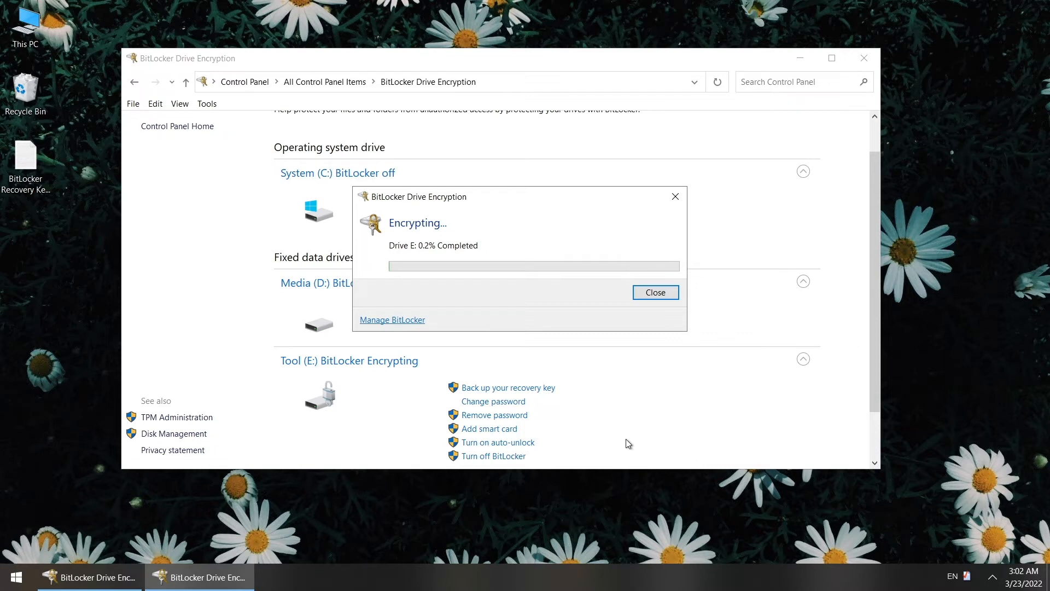
left_click(656, 292)
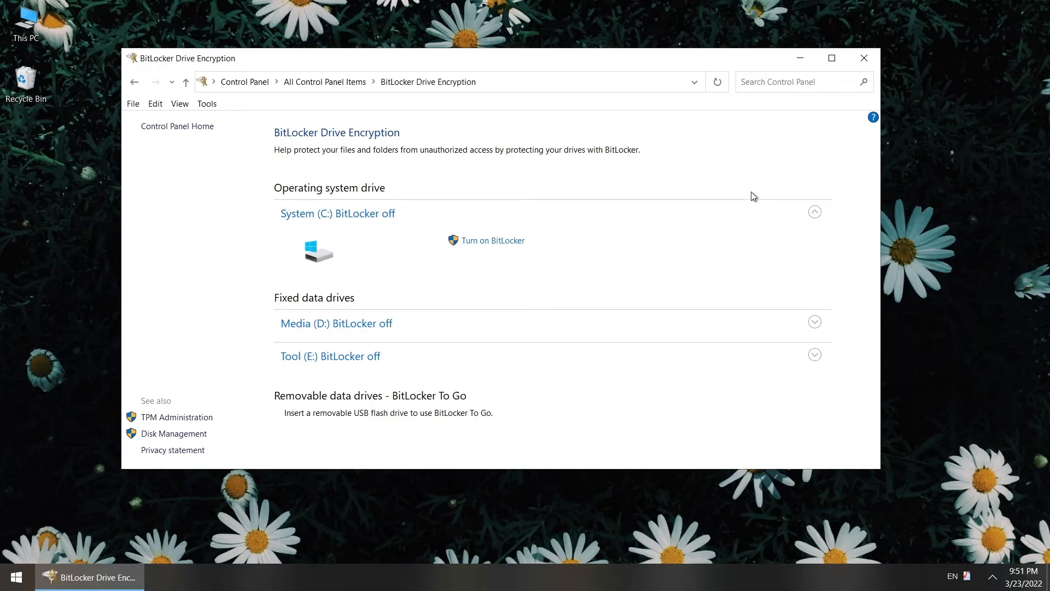
mouse_move(412, 194)
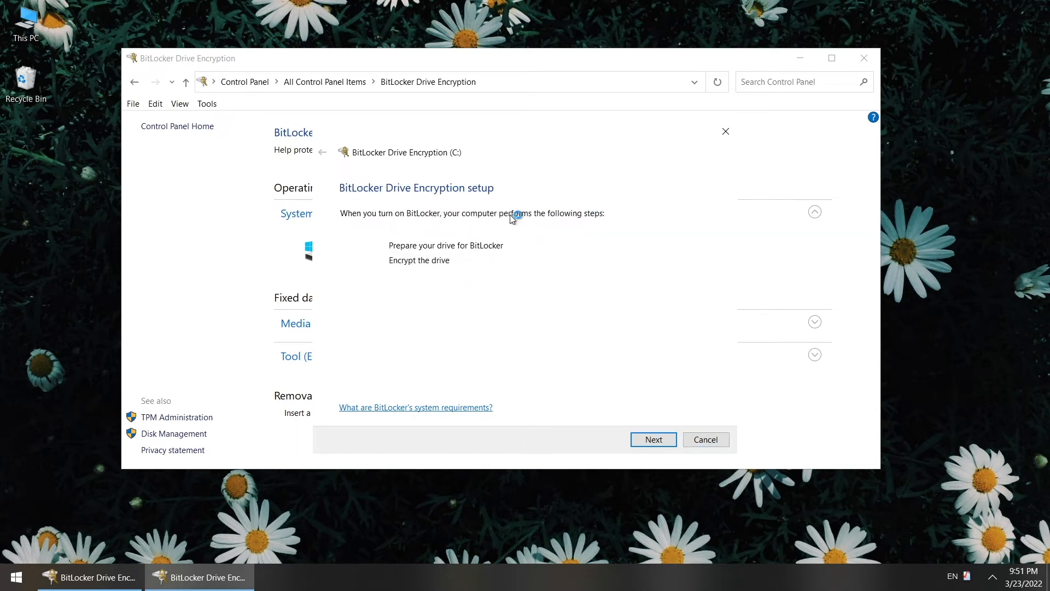
Step: Proceed through drive C:'s setup overview, preparation and recovery key backup
left_click(653, 440)
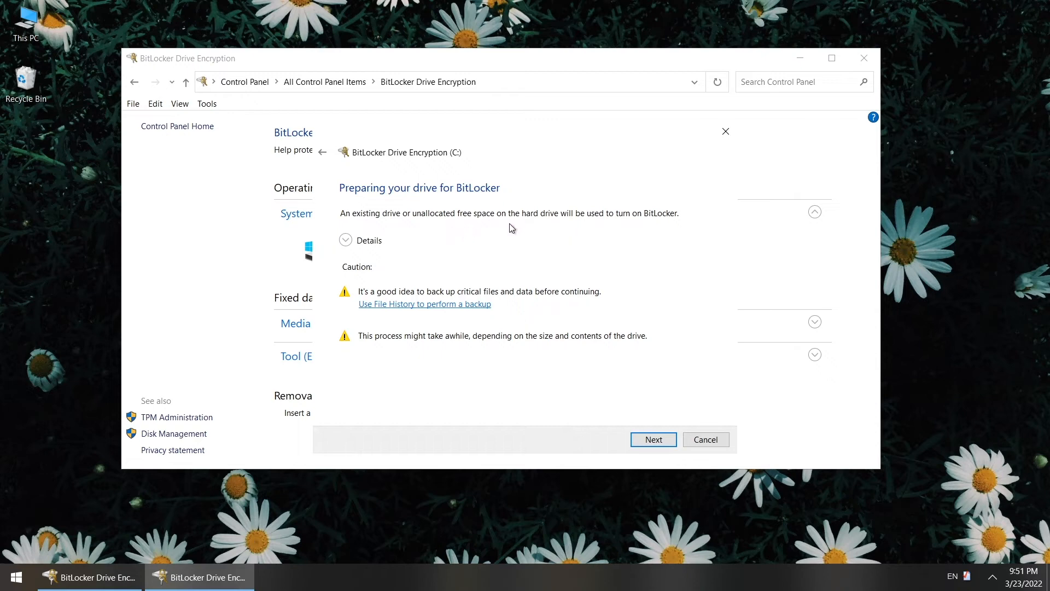
left_click(344, 239)
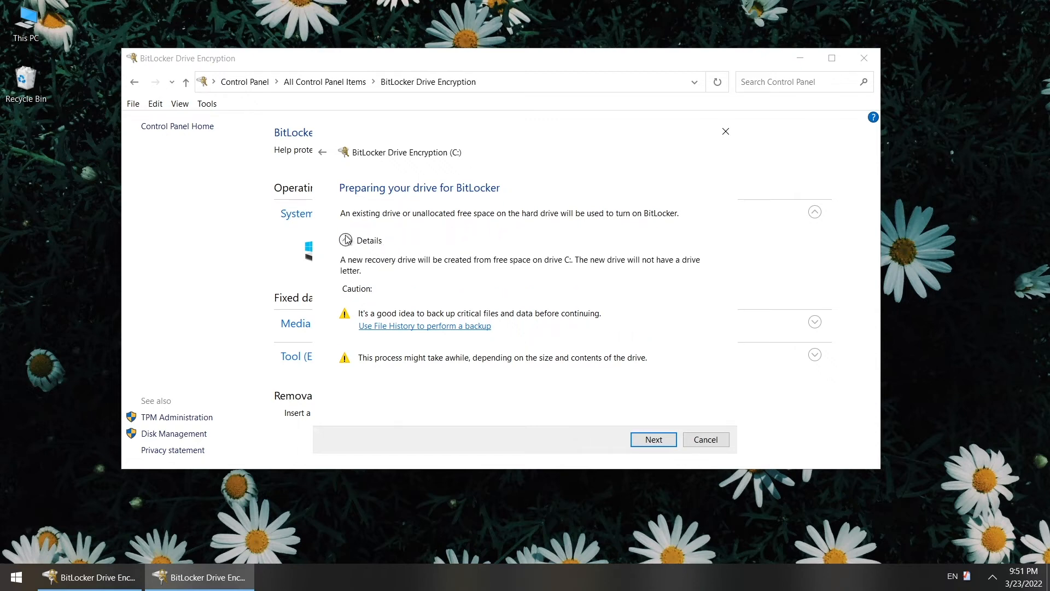
left_click(345, 240)
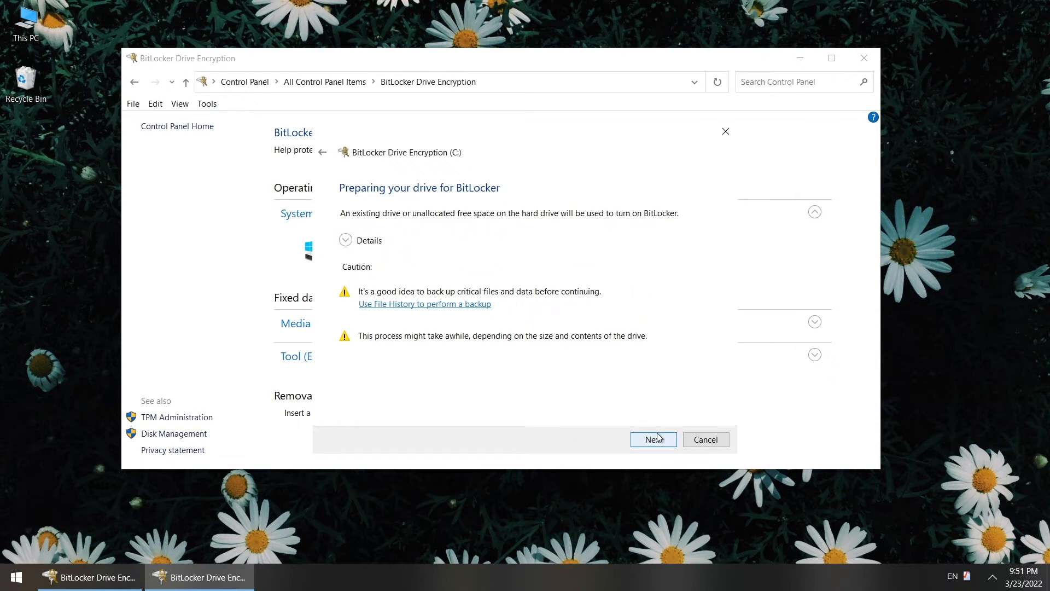
left_click(653, 440)
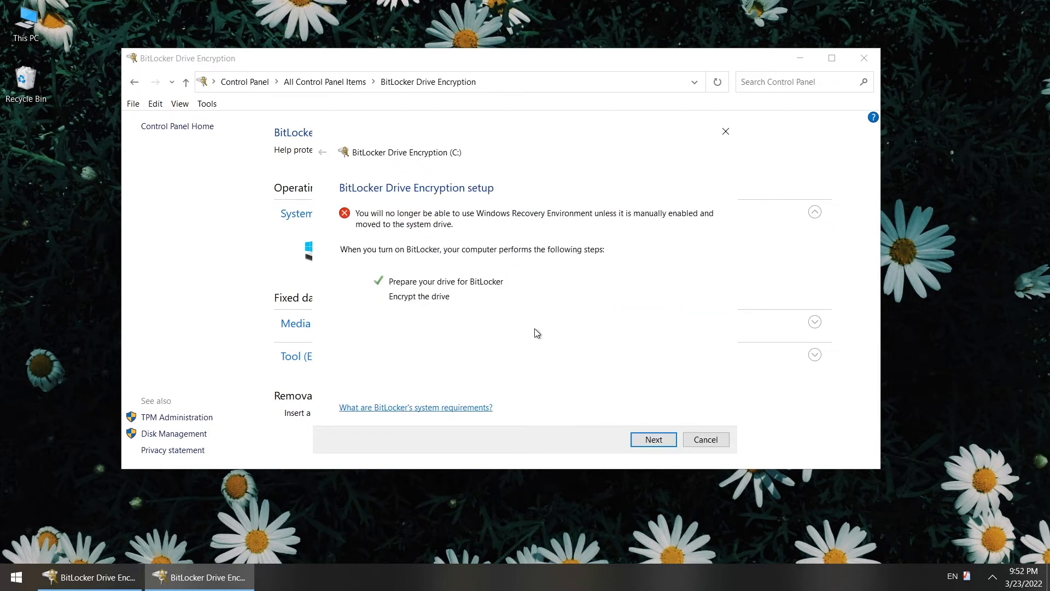
mouse_move(597, 400)
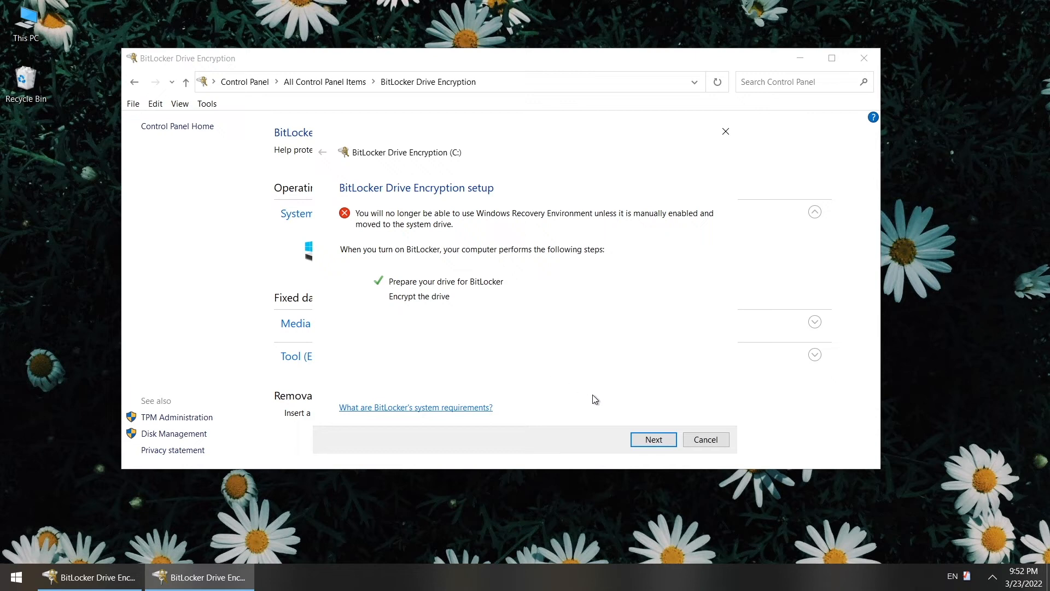
left_click(653, 440)
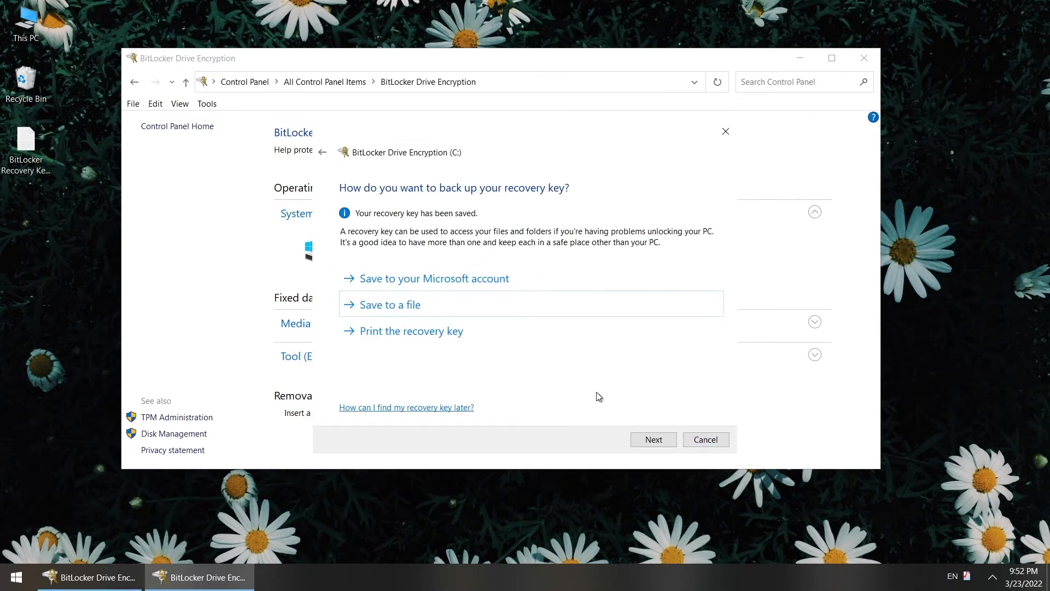
left_click(653, 440)
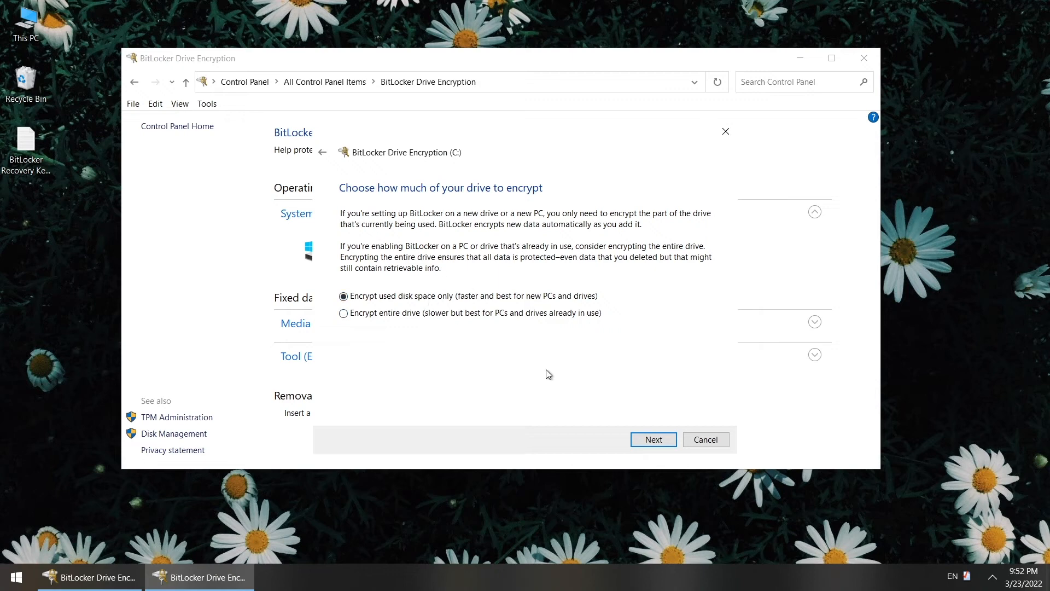
Step: Encrypt used disk space only in Compatible mode with the BitLocker system check enabled, and continue
left_click(653, 439)
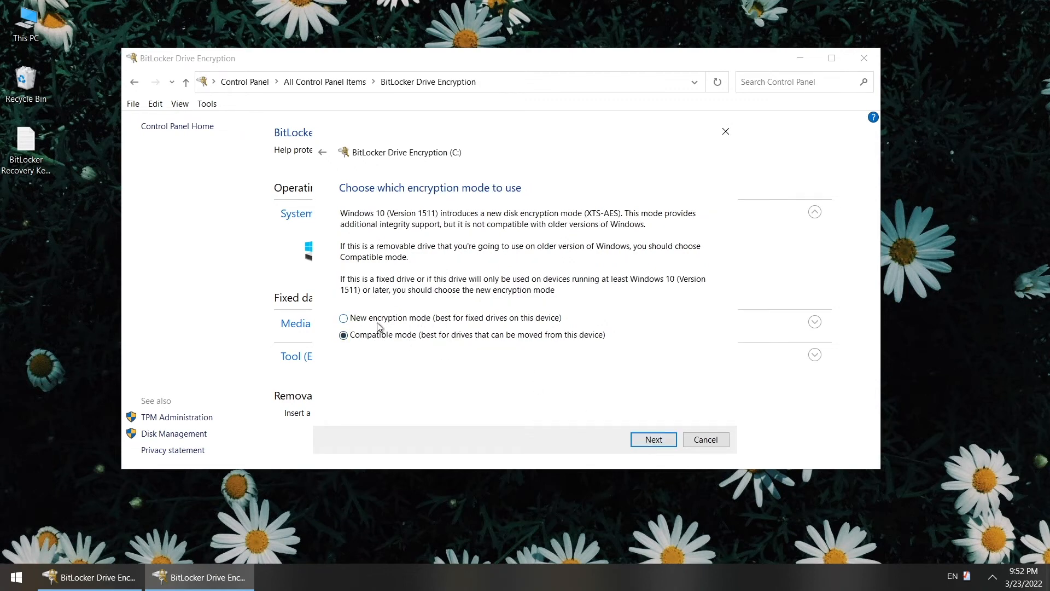
left_click(653, 440)
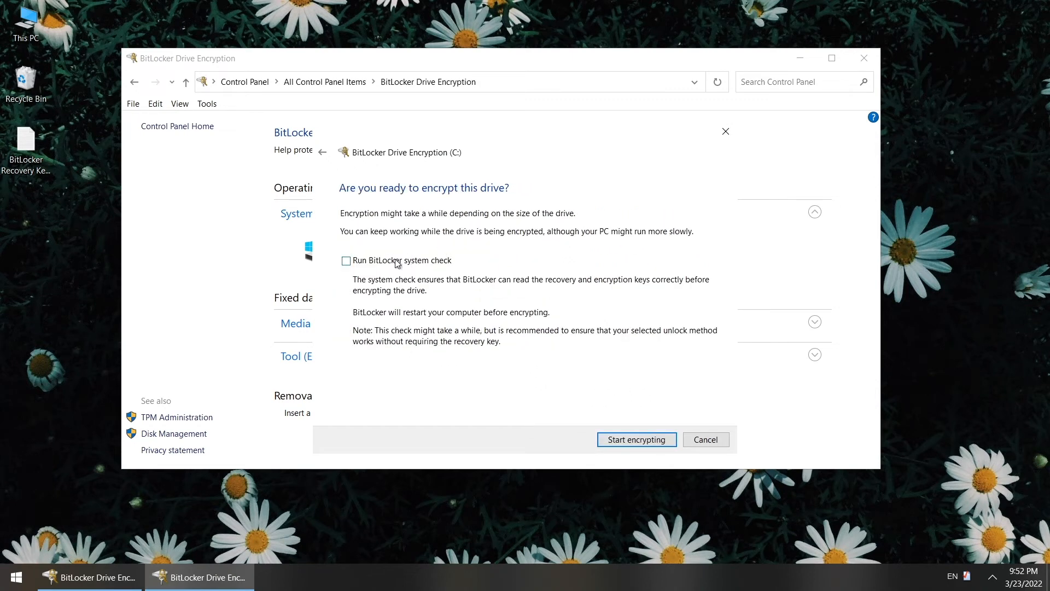
left_click(346, 260)
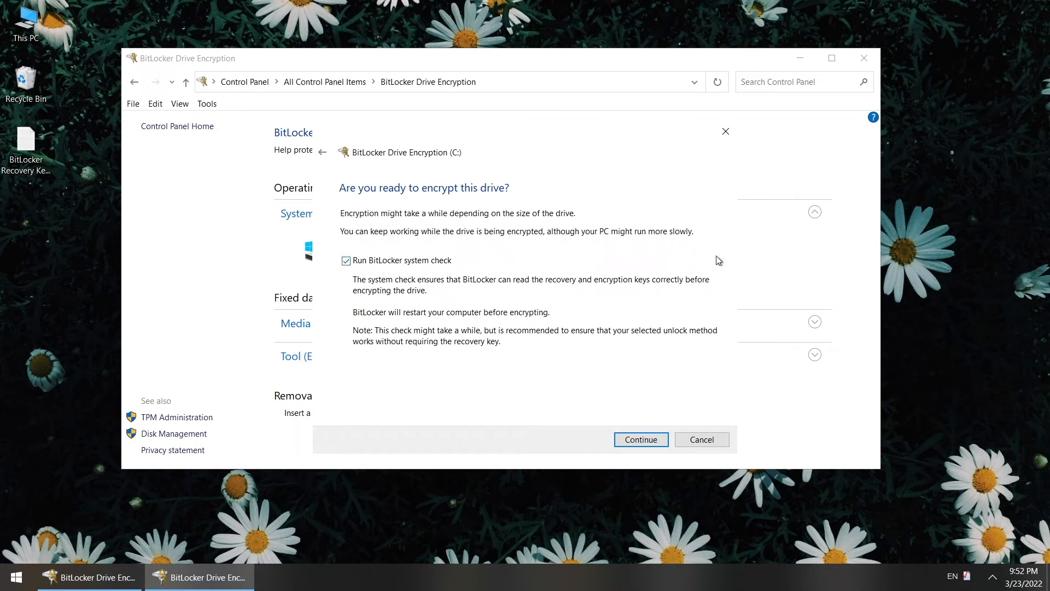
left_click(641, 440)
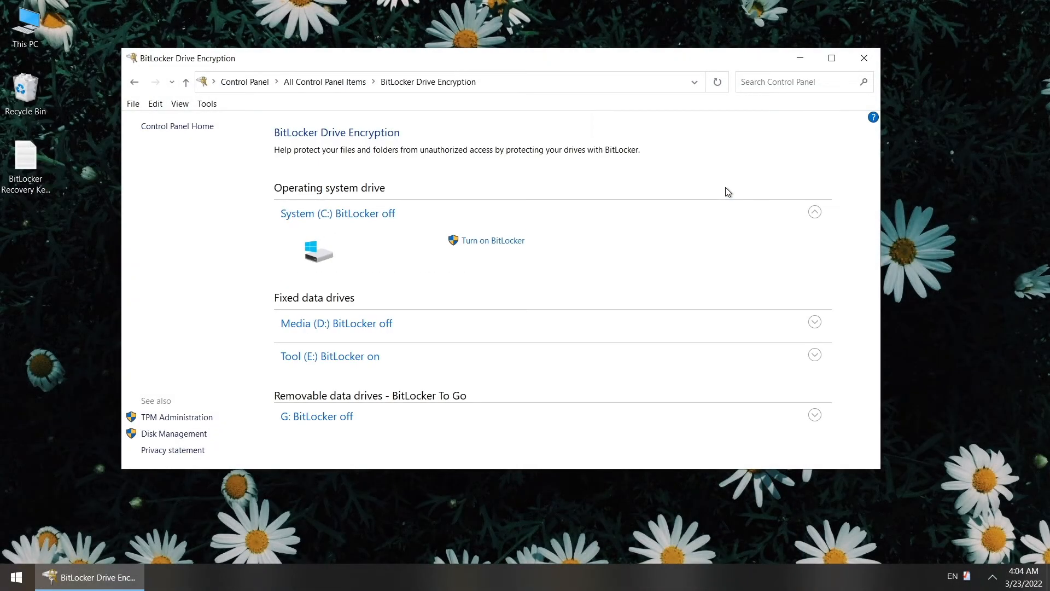
Step: Begin turning on BitLocker for removable drive G:, then cancel the wizard
left_click(316, 416)
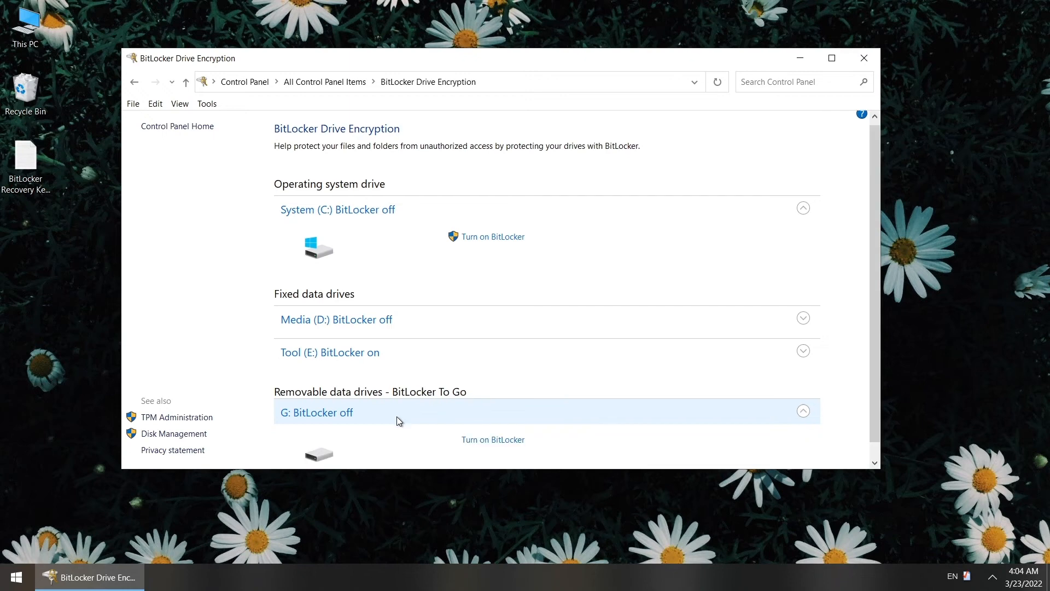
scroll("down", 3)
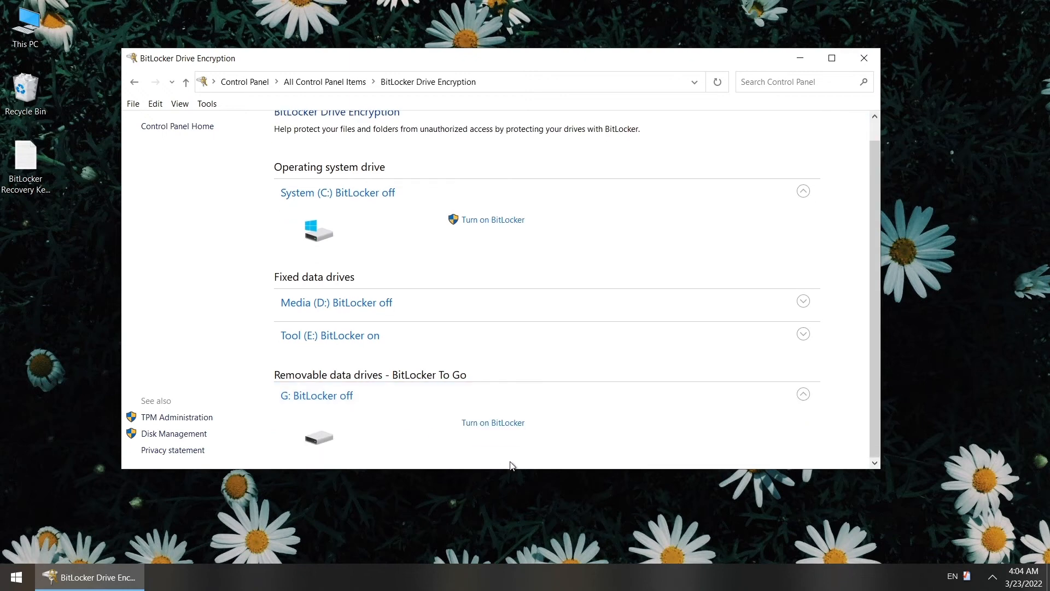
mouse_move(486, 429)
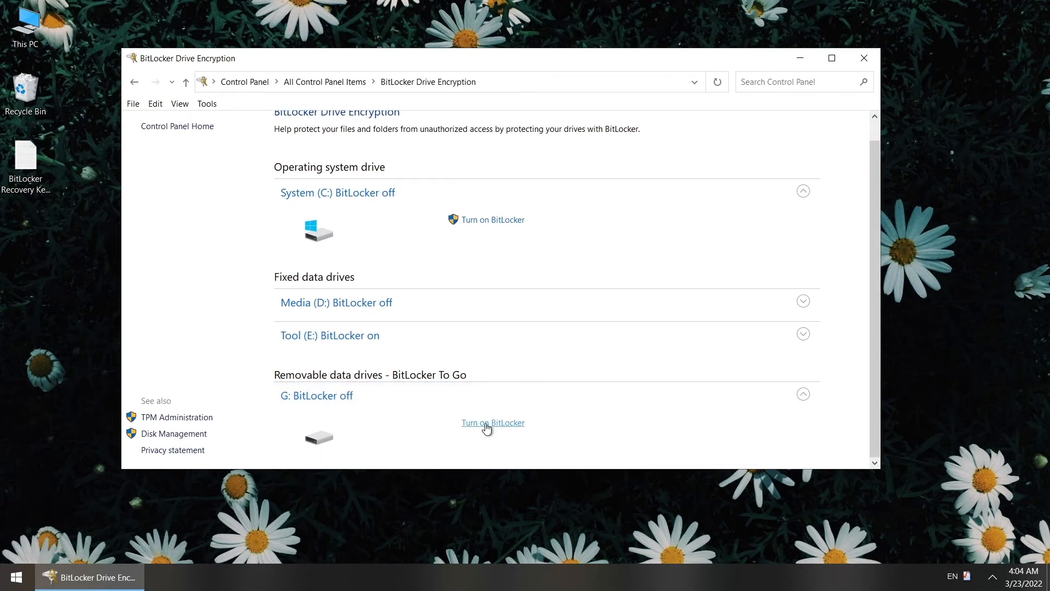
left_click(493, 422)
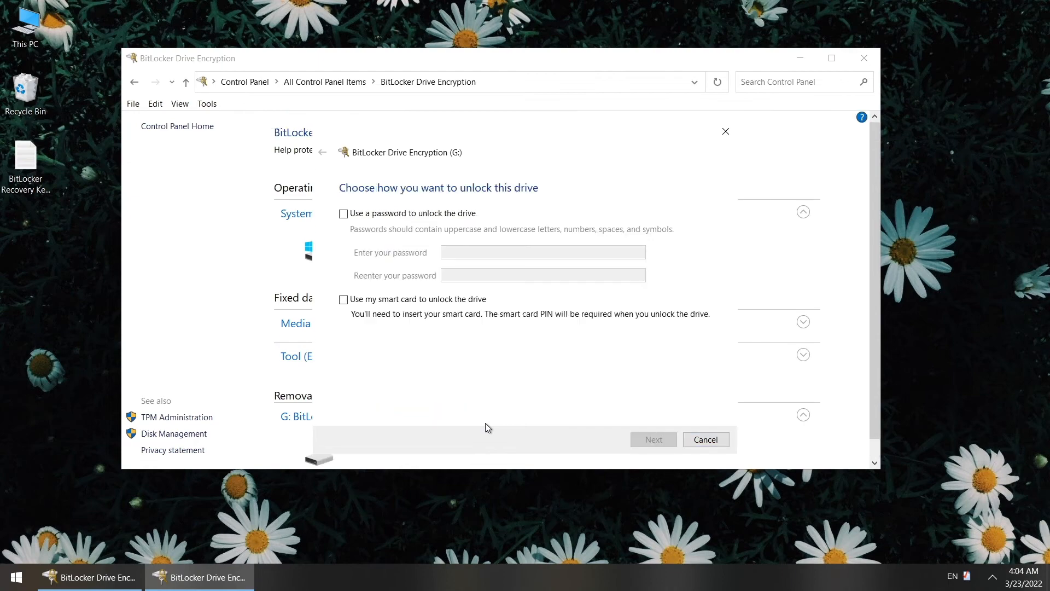
left_click(343, 213)
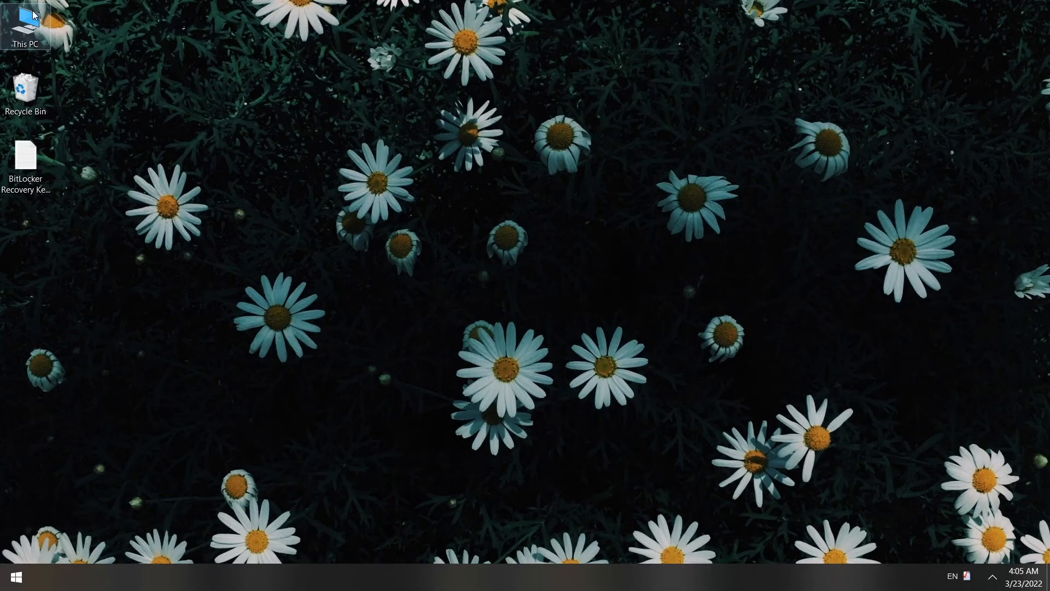
Step: From This PC, start BitLocker on SDXC (G:) with password unlock, then back out
double_click(26, 22)
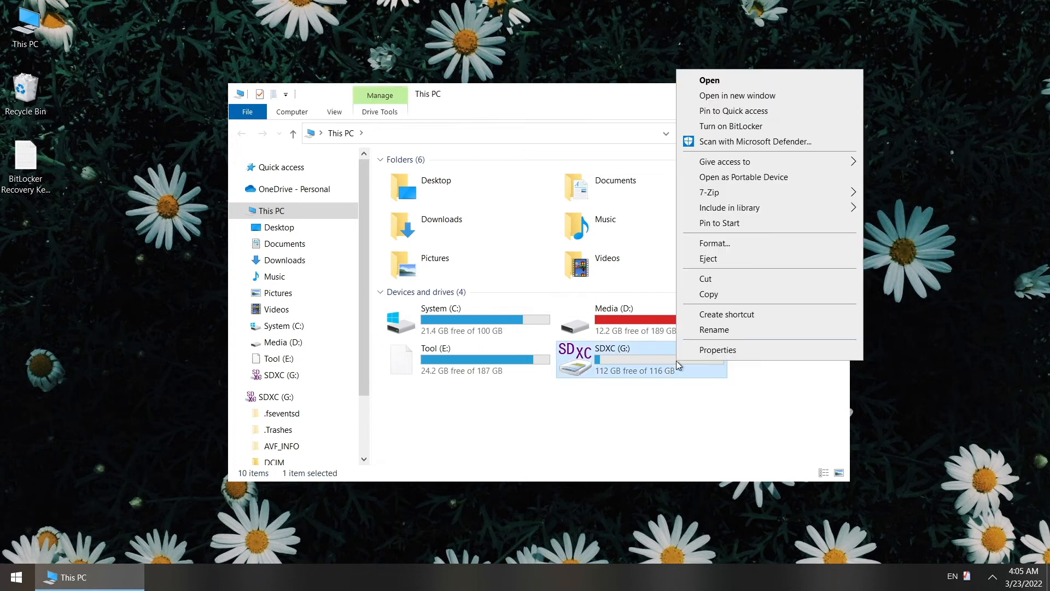
mouse_move(749, 129)
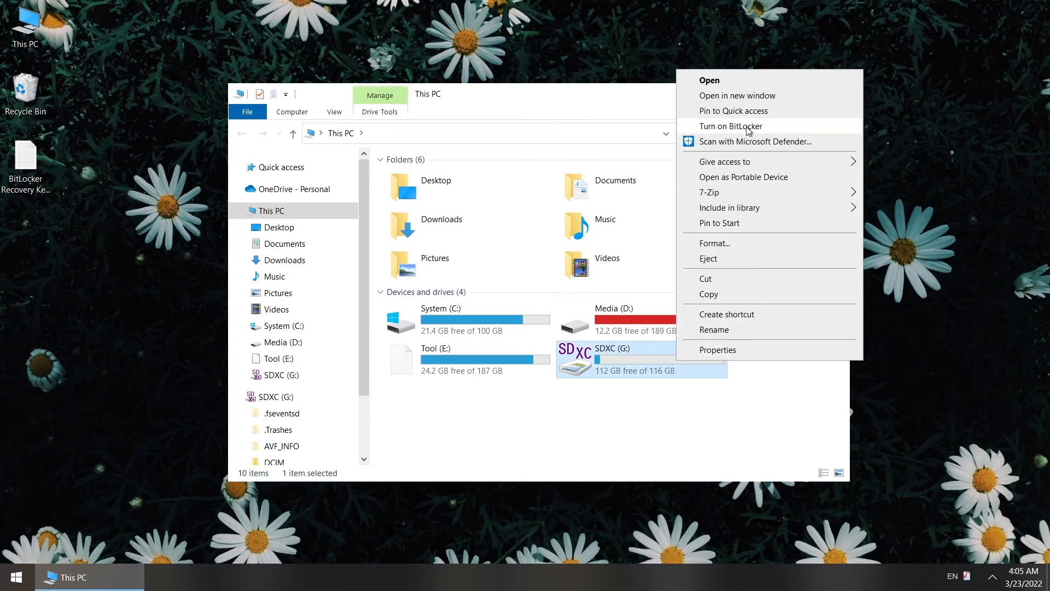
left_click(731, 126)
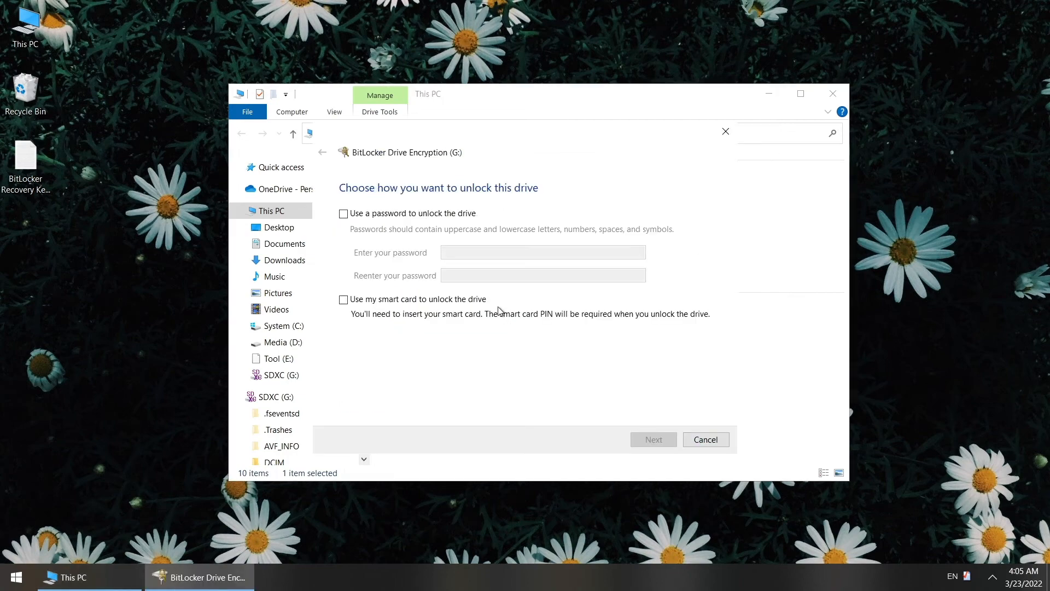
left_click(344, 214)
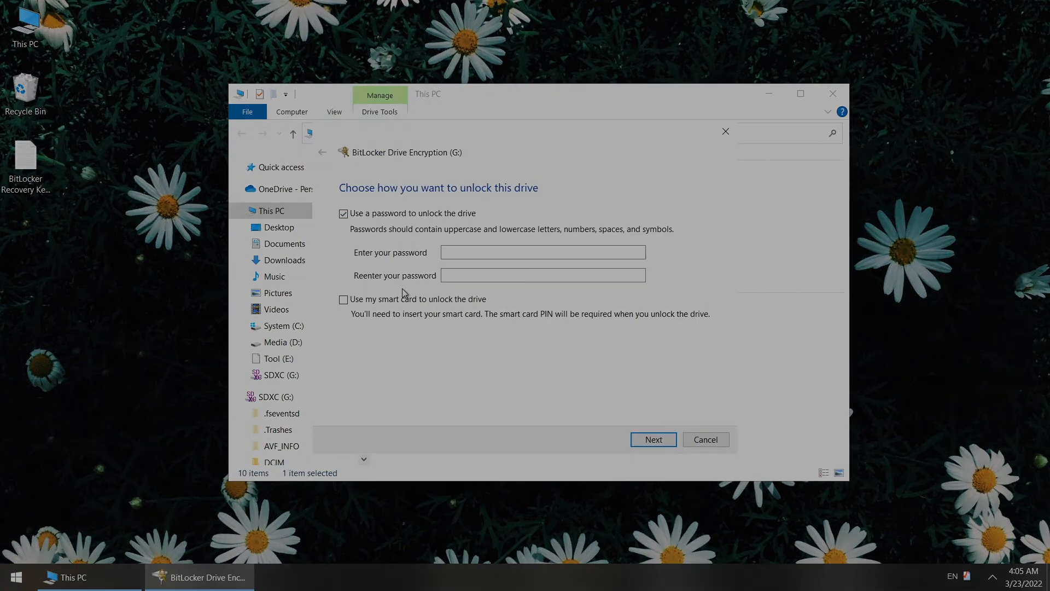
left_click(705, 440)
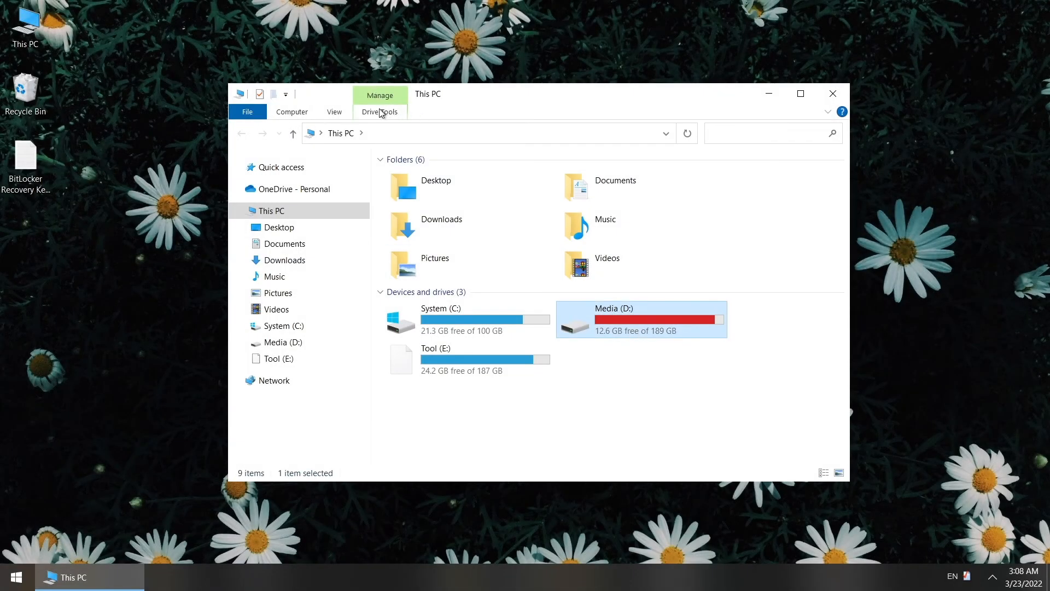
Step: Start turning on BitLocker for Media (D:) via Drive Tools
left_click(380, 112)
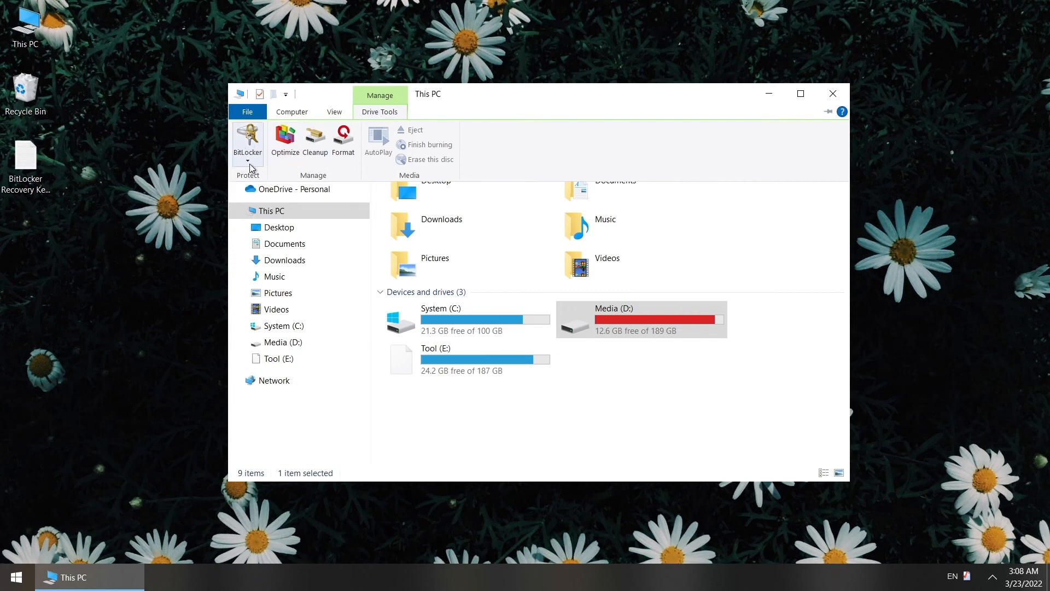
left_click(248, 140)
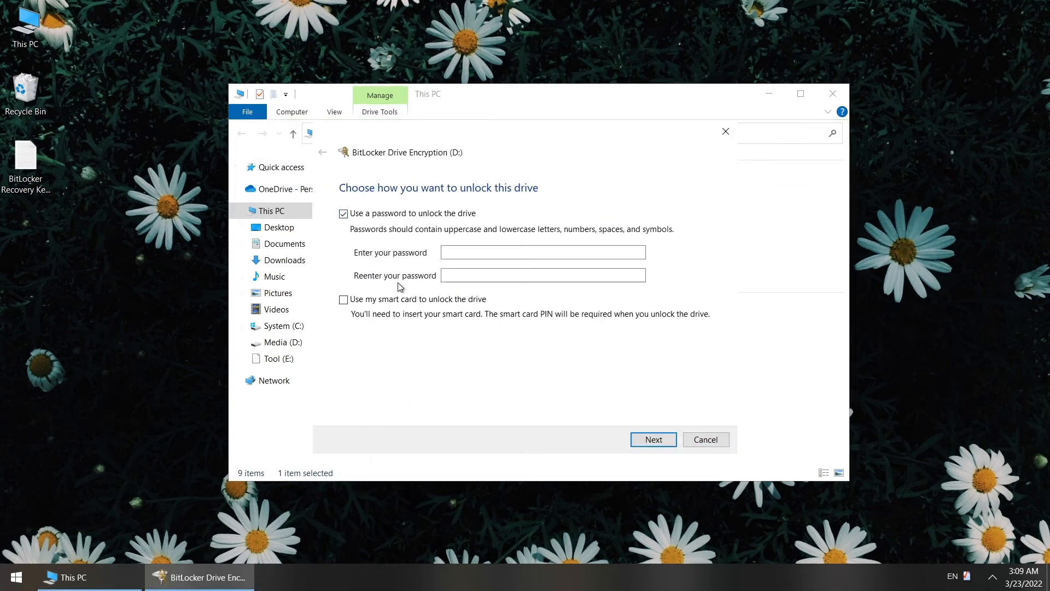
Step: Reach BitLocker management for Tool (E:) from its right-click menu in This PC
right_click(456, 358)
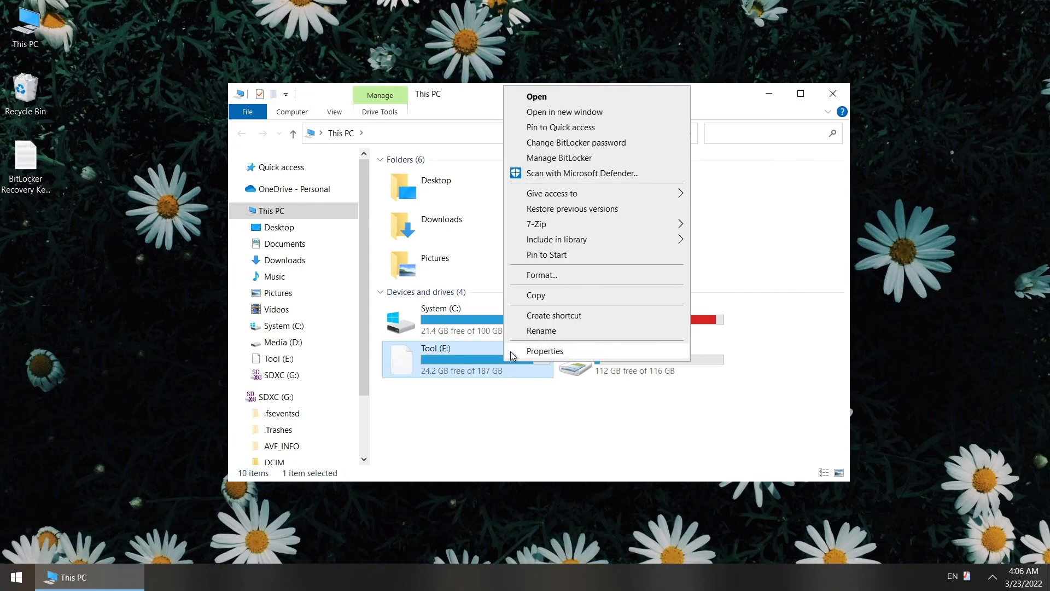
mouse_move(569, 160)
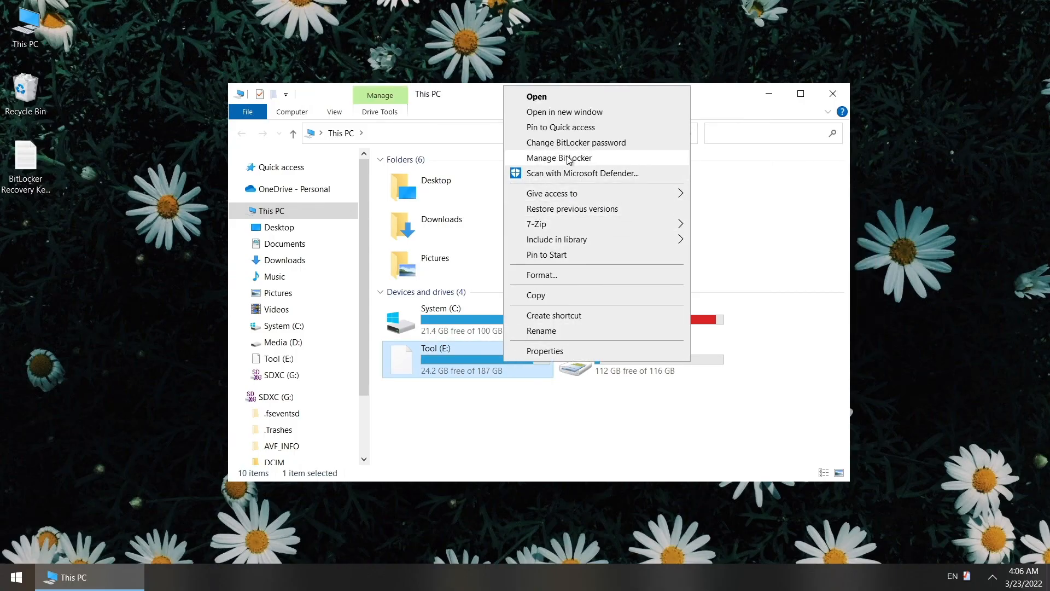
left_click(559, 158)
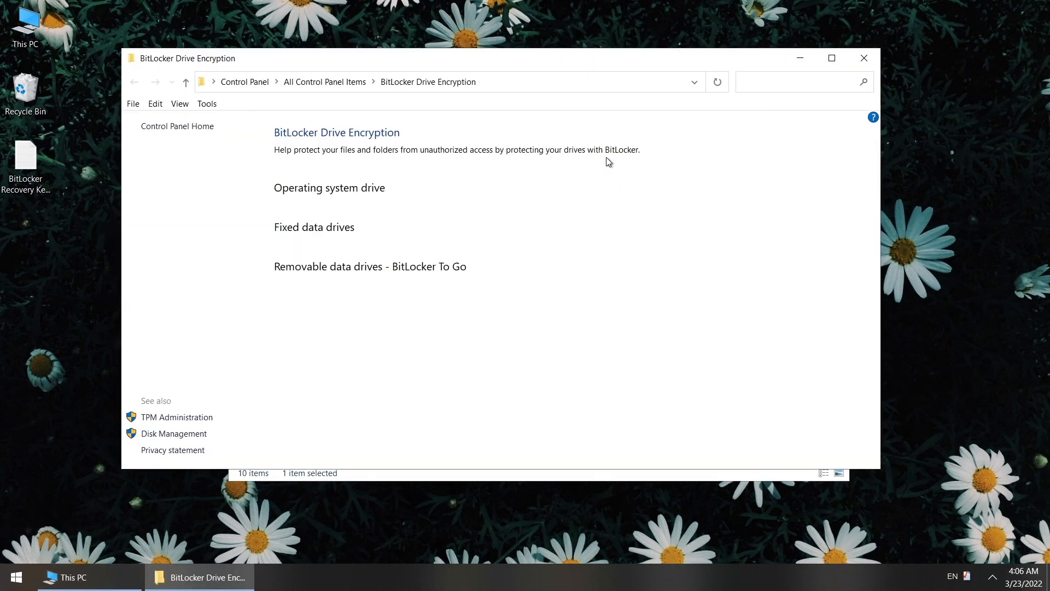
Step: In Control Panel's BitLocker Drive Encryption, turn off BitLocker for Tool (E:) and confirm decryption
left_click(18, 573)
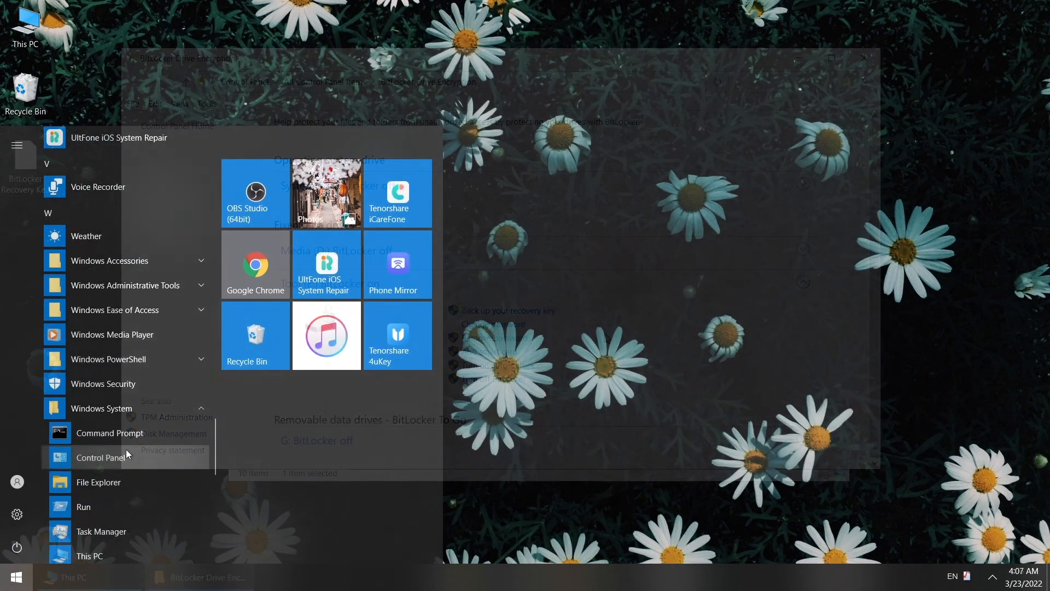
left_click(99, 458)
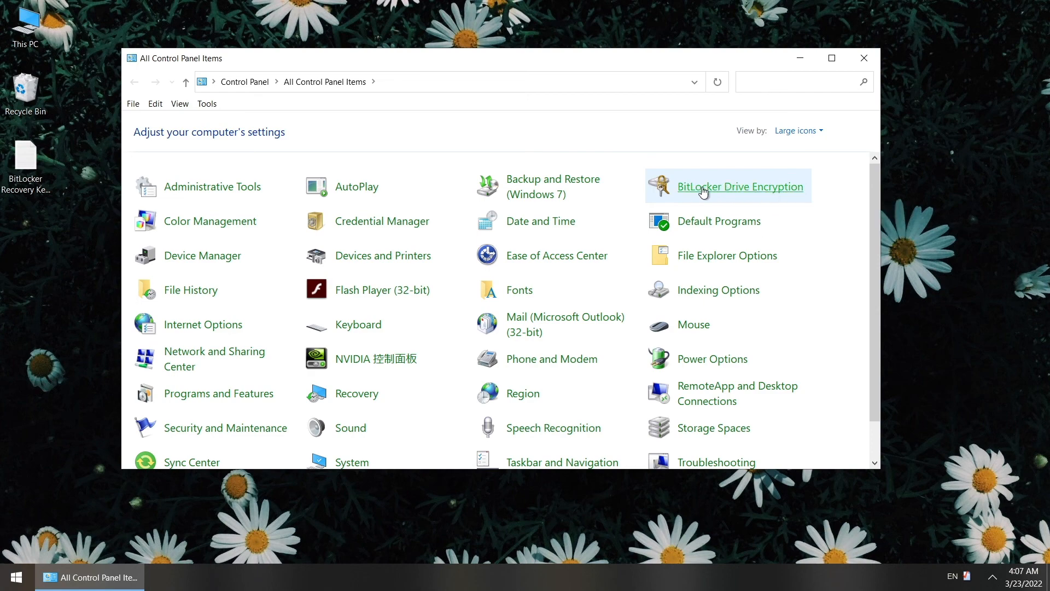
left_click(741, 186)
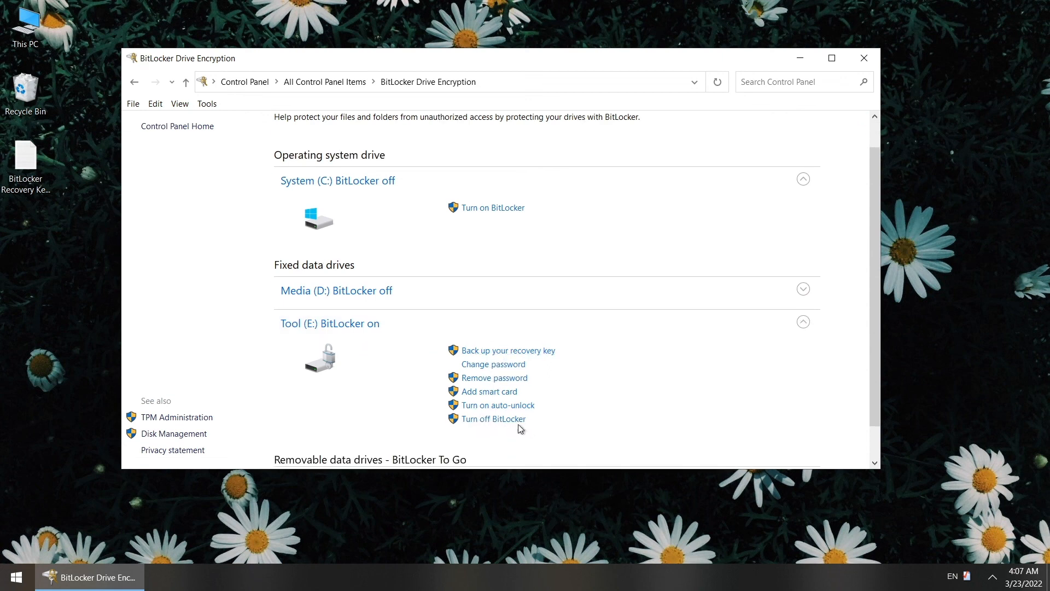
left_click(493, 419)
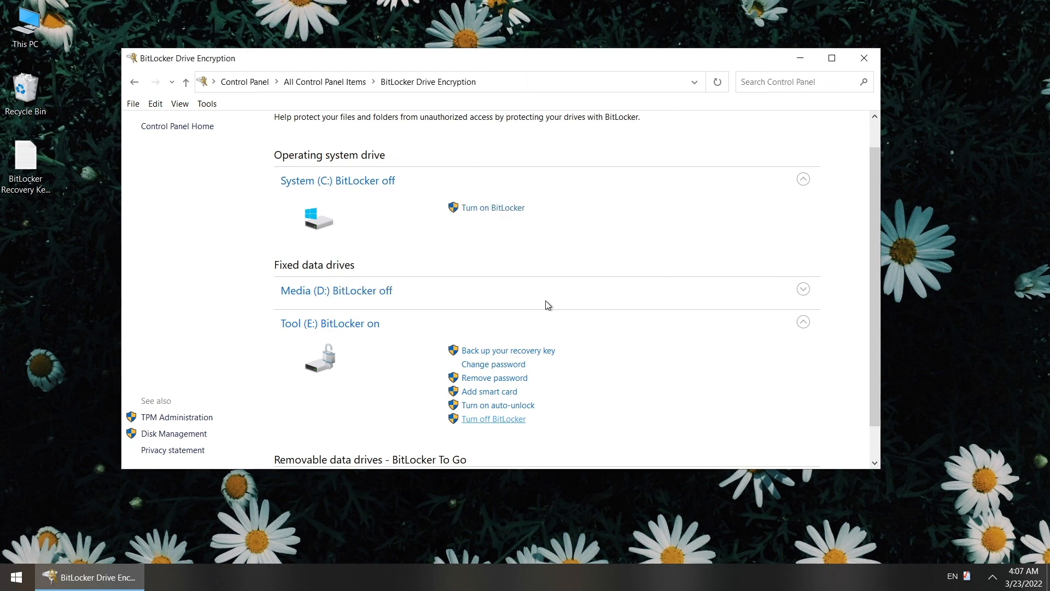
left_click(493, 418)
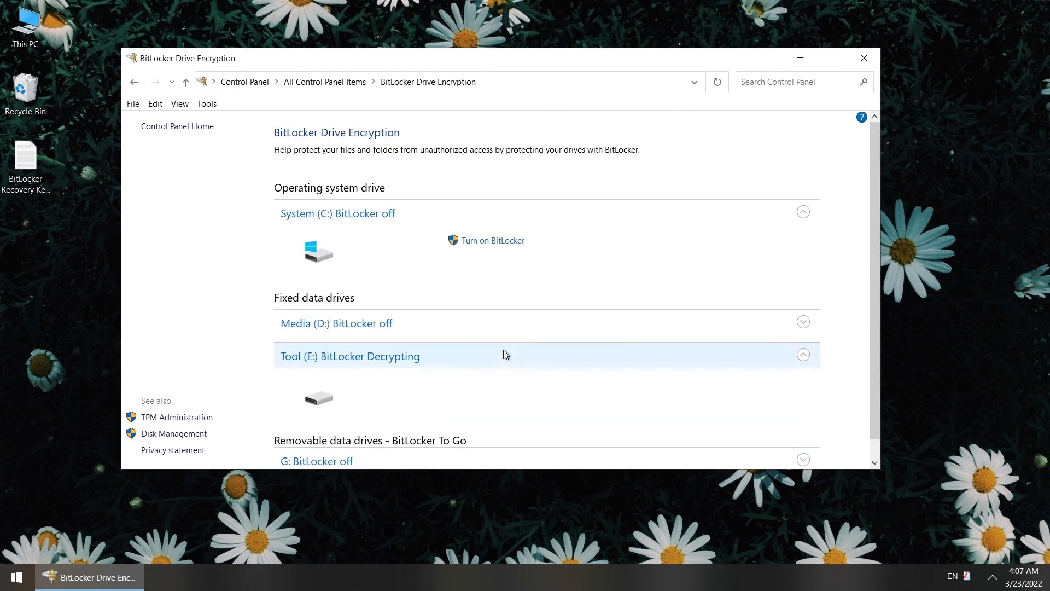